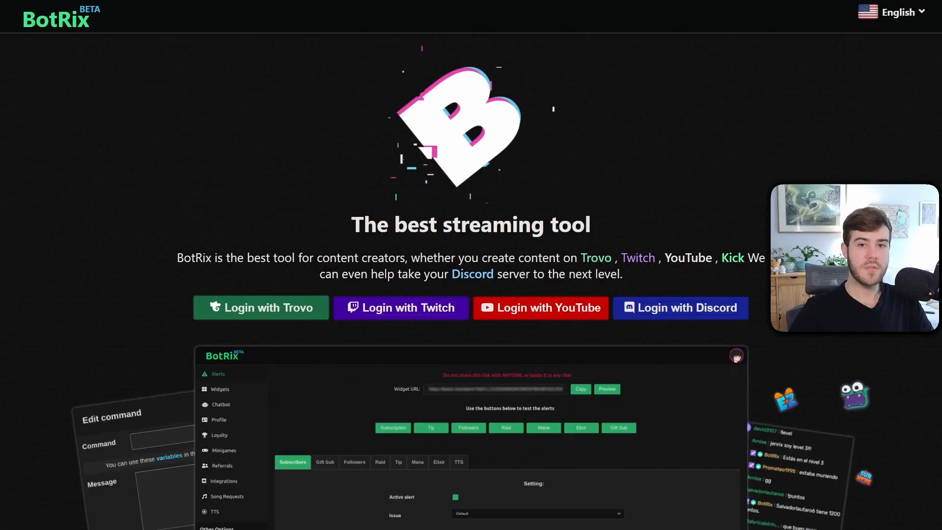
mouse_move(422, 265)
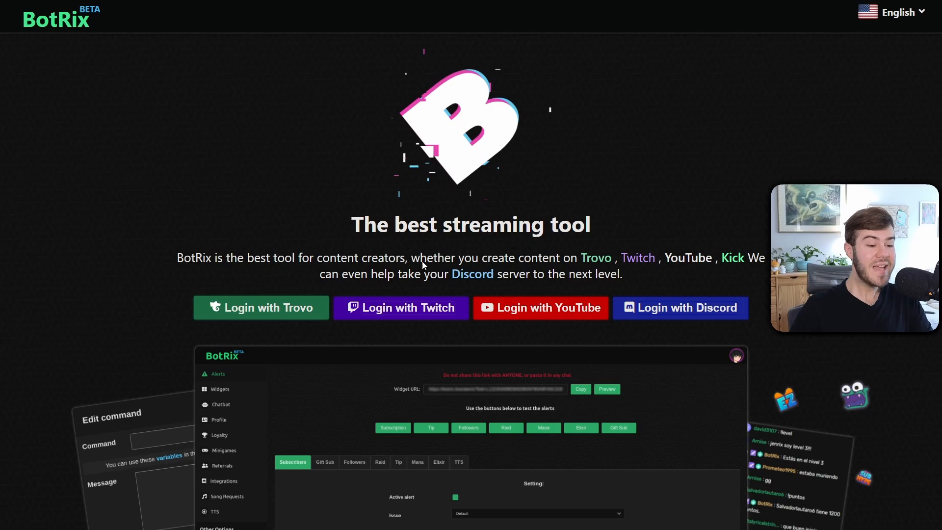
Step: Browse the BotRix home page's Trovo, Twitch, YouTube and Discord login options
scroll(down, 3)
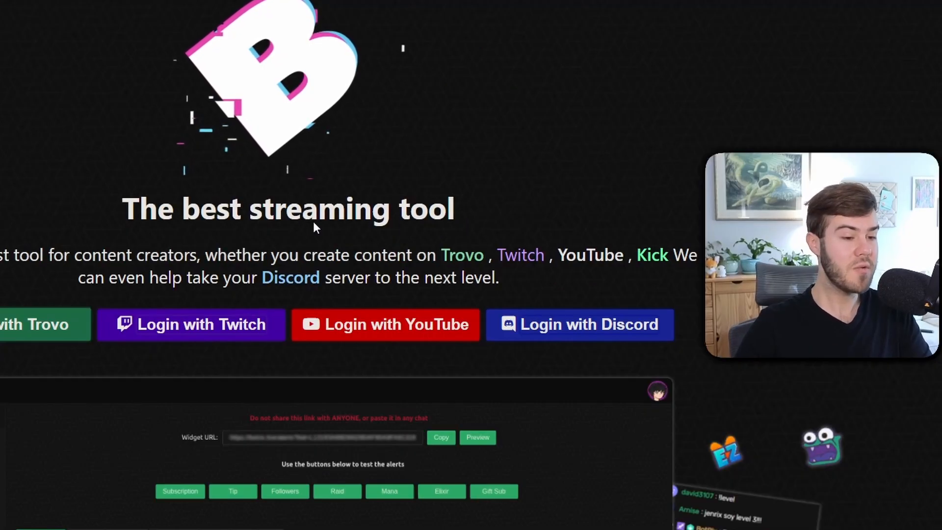
mouse_move(522, 279)
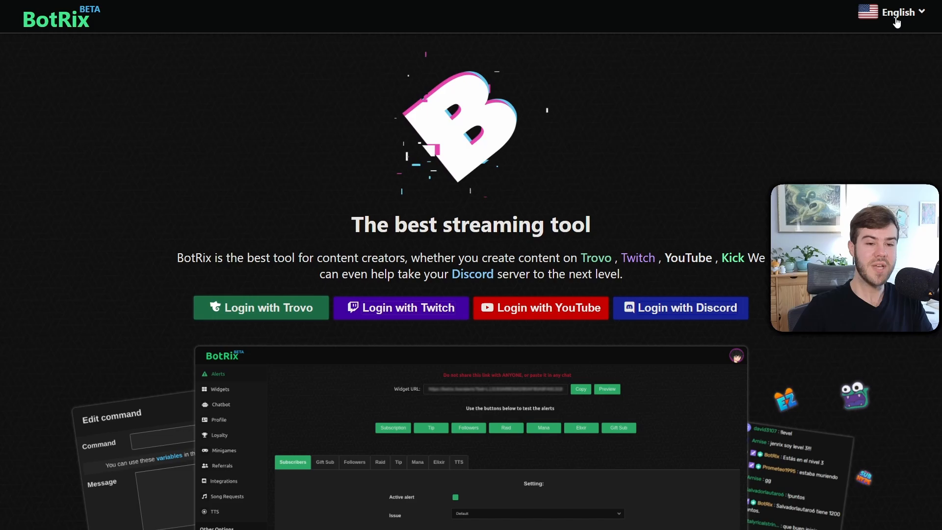
click(898, 11)
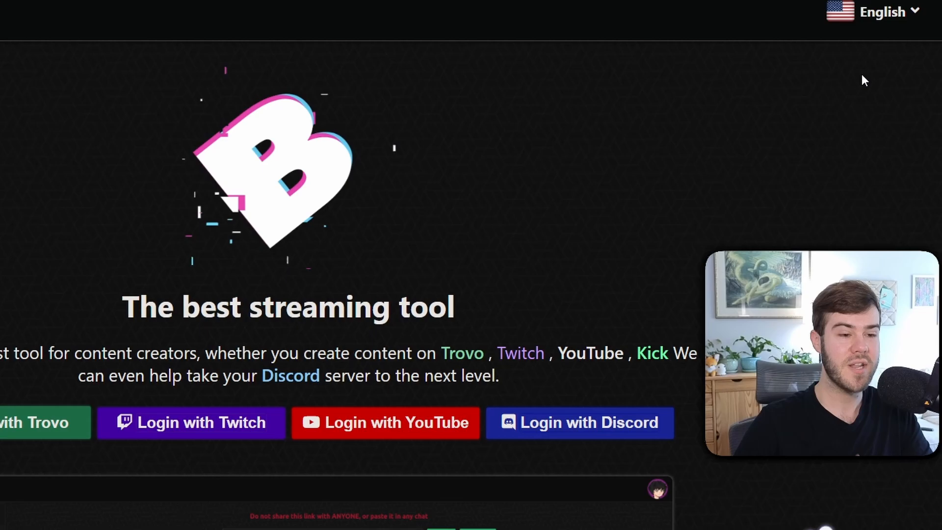
scroll(down, 3)
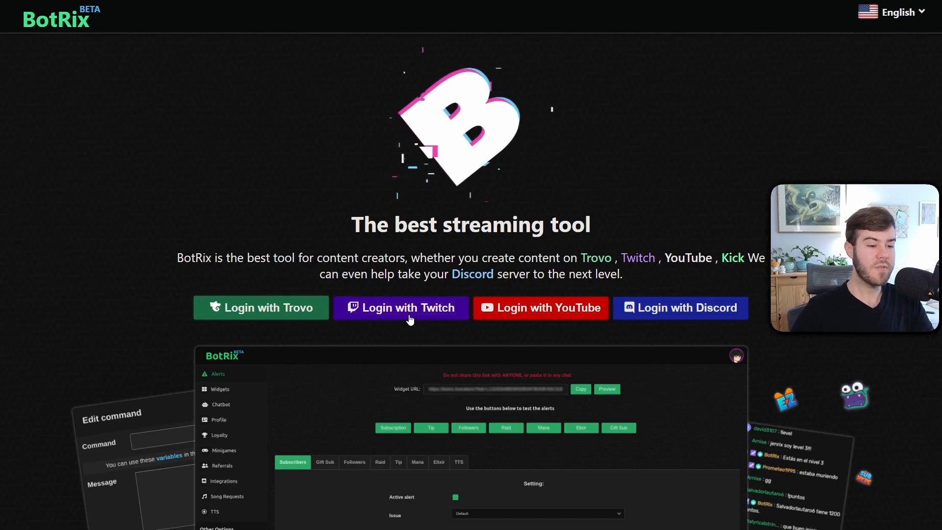
mouse_move(444, 331)
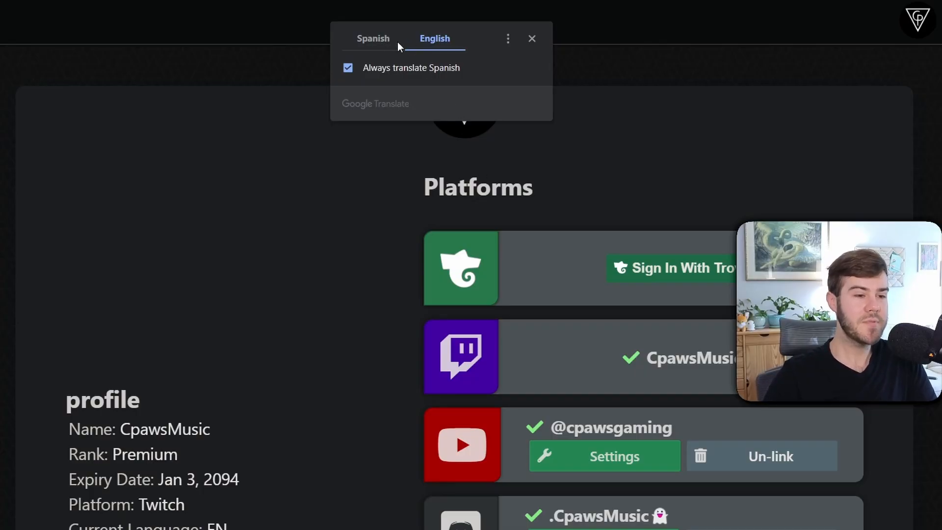
mouse_move(436, 40)
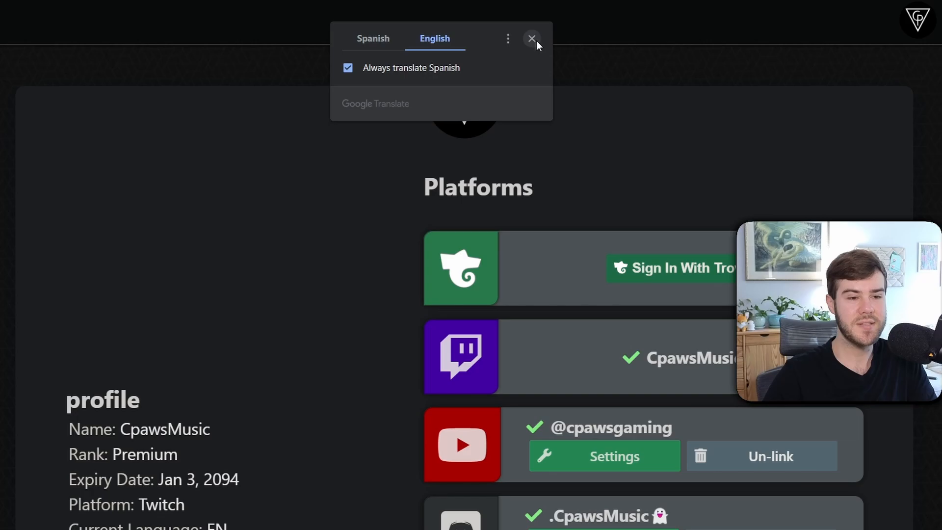
Step: Dismiss the Google Translate popup covering the BotRix profile page
click(531, 39)
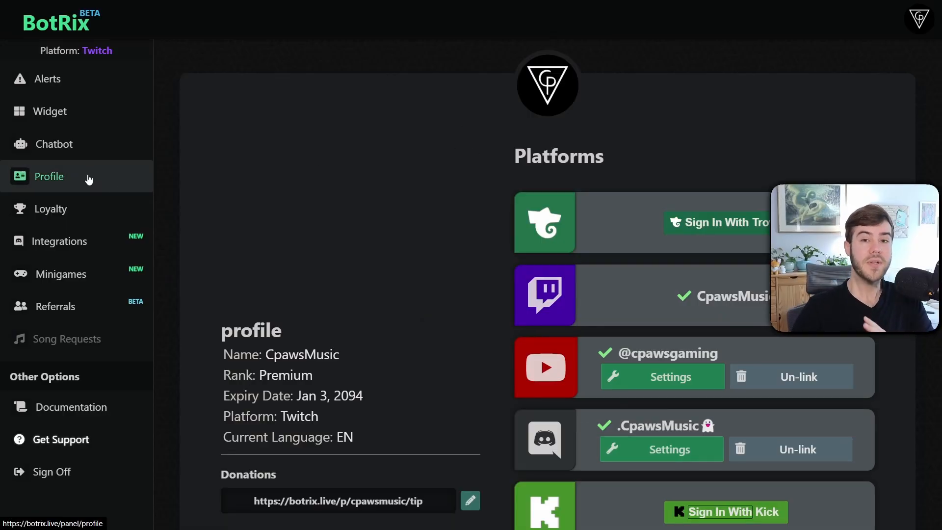
mouse_move(45, 56)
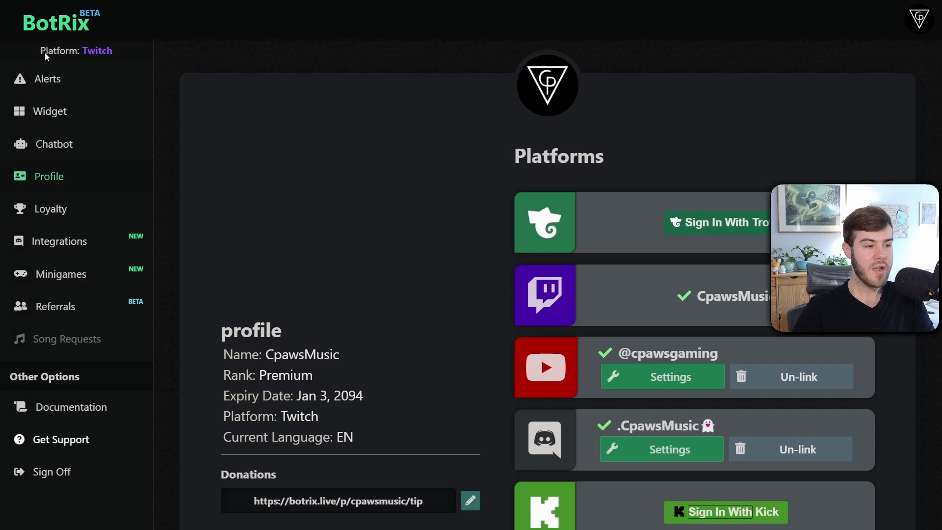
mouse_move(117, 56)
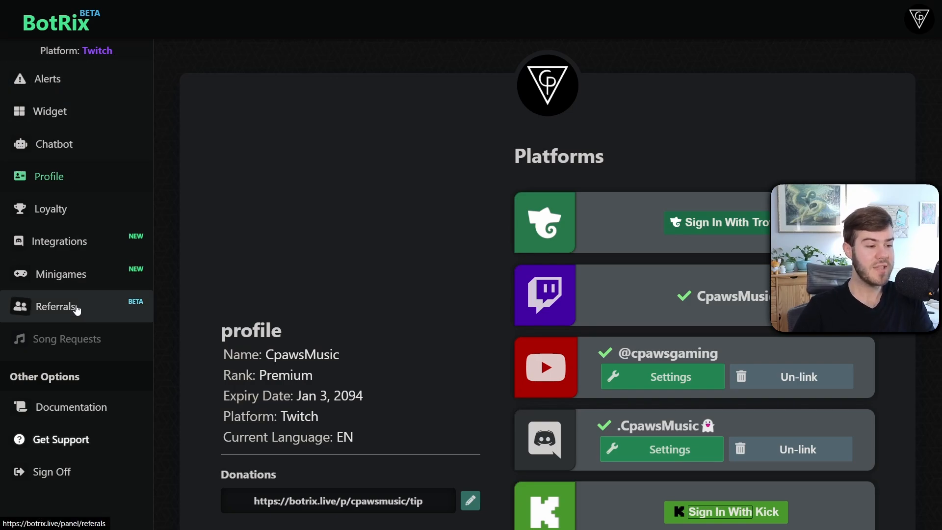
mouse_move(89, 62)
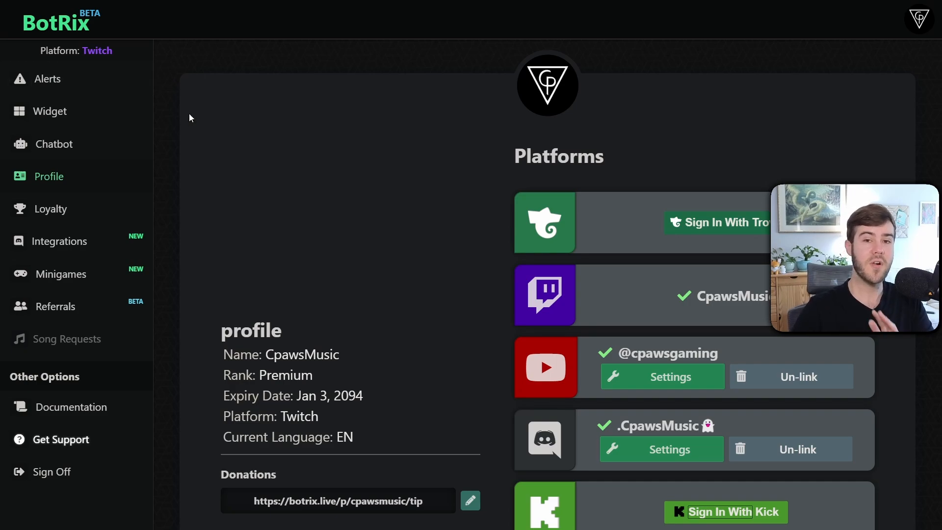
mouse_move(62, 180)
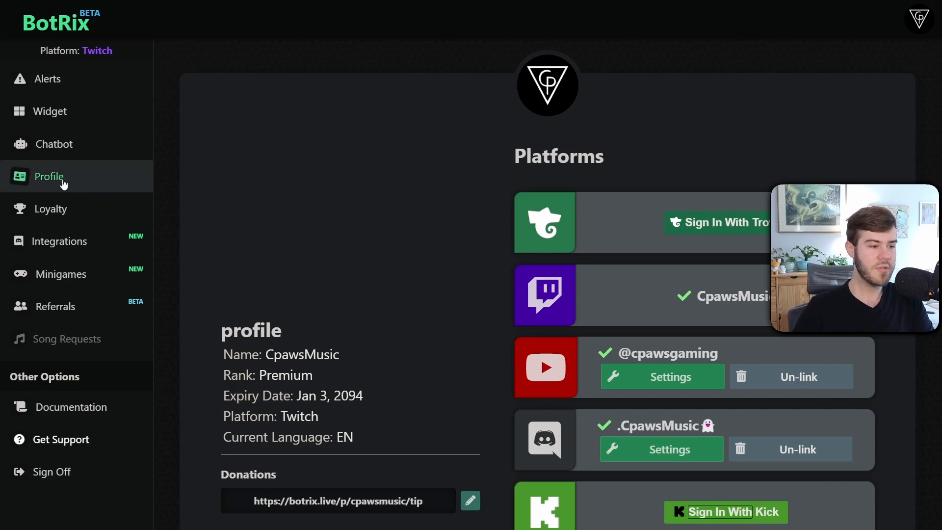
Step: Submit Kick username CpawsMusic via Sign In With Kick, reaching the moderator requirement
scroll(down, 3)
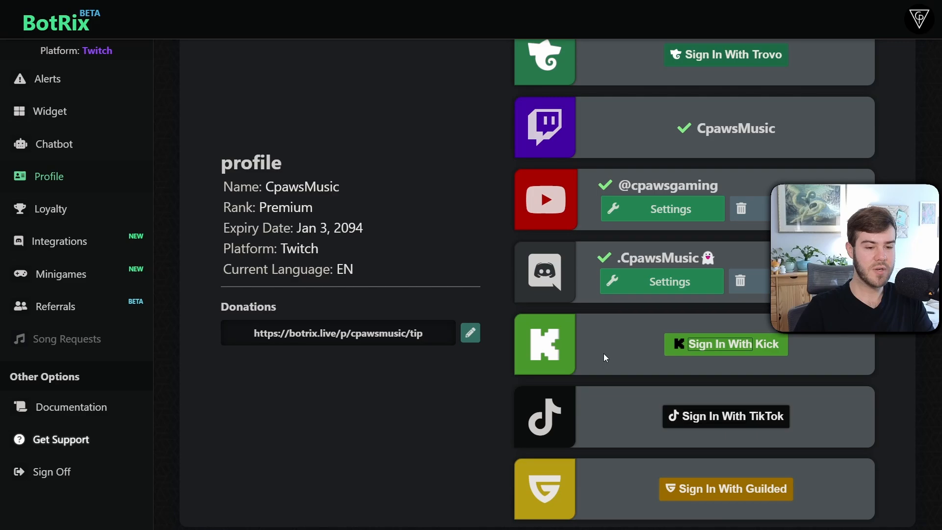
click(725, 344)
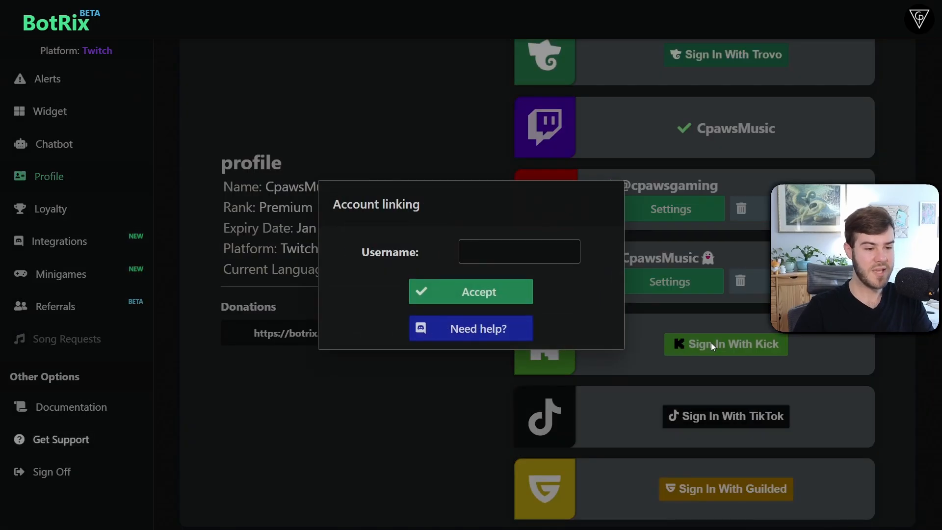
text(CpawsMusic)
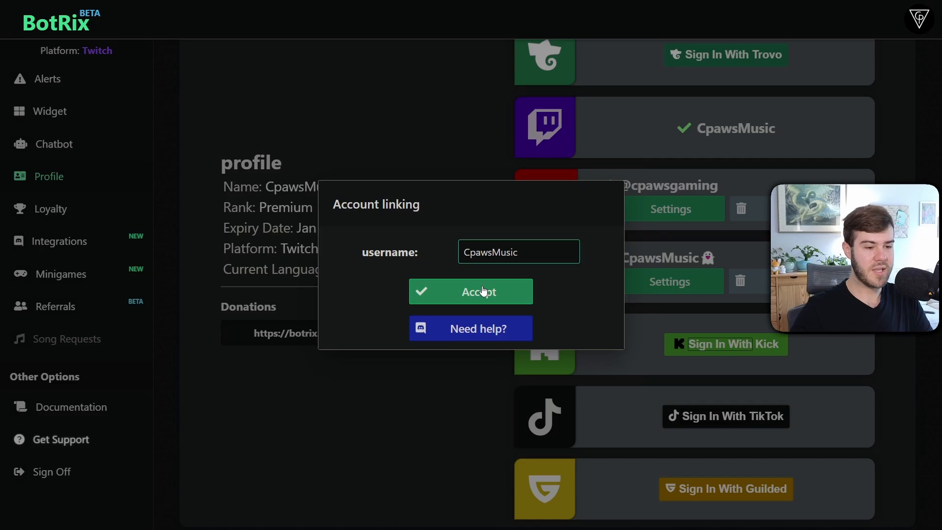
click(471, 291)
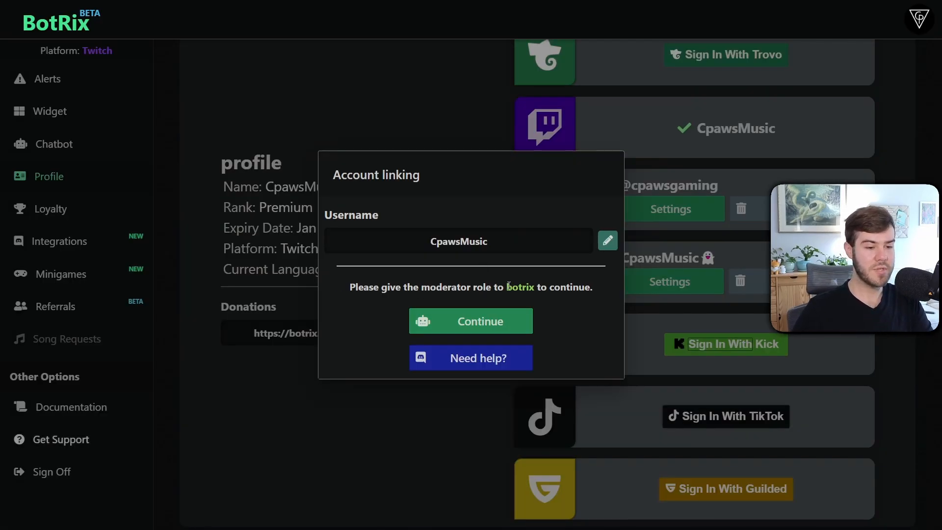
right_click(520, 286)
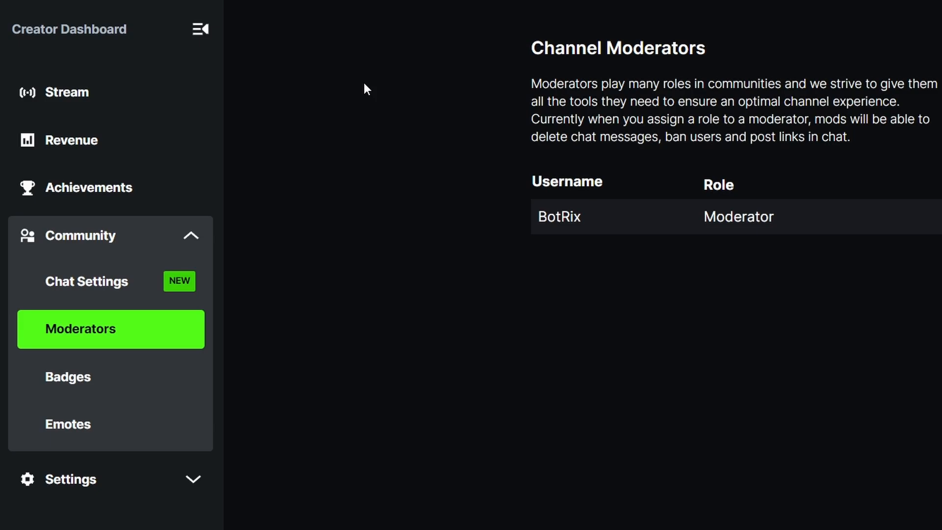
mouse_move(88, 276)
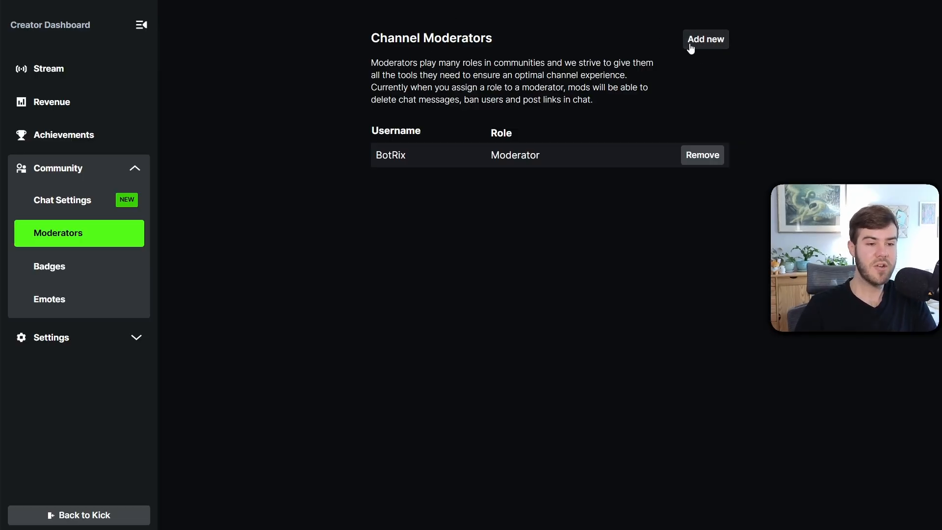
Step: Add the verified BotRix account as a new Kick channel moderator
click(705, 39)
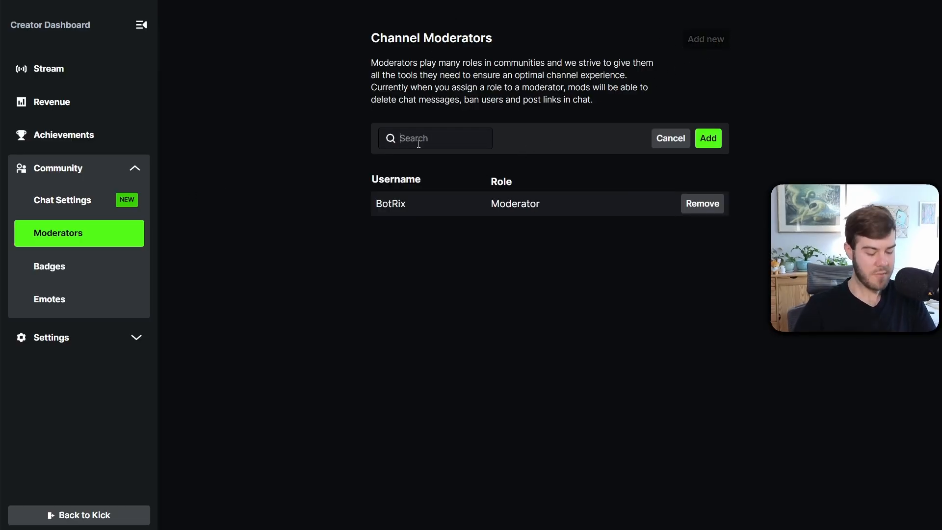
text(botrix)
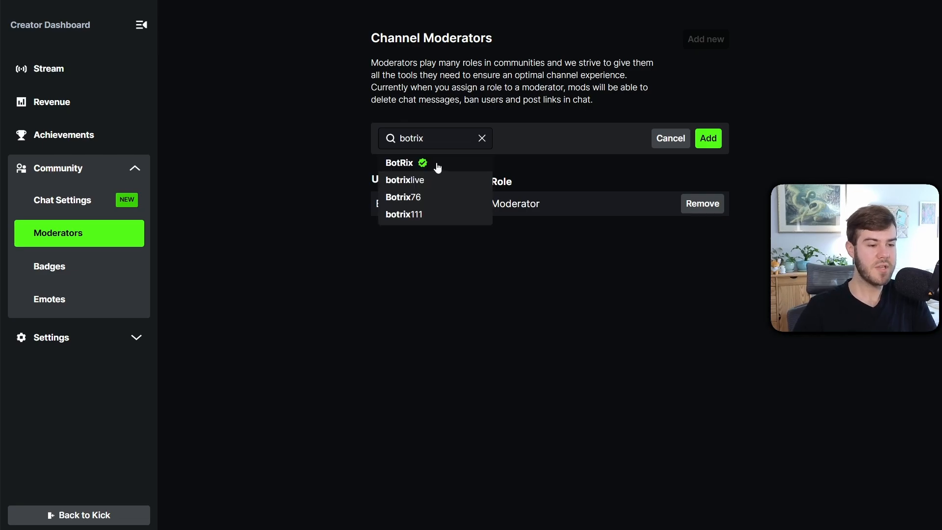
click(399, 163)
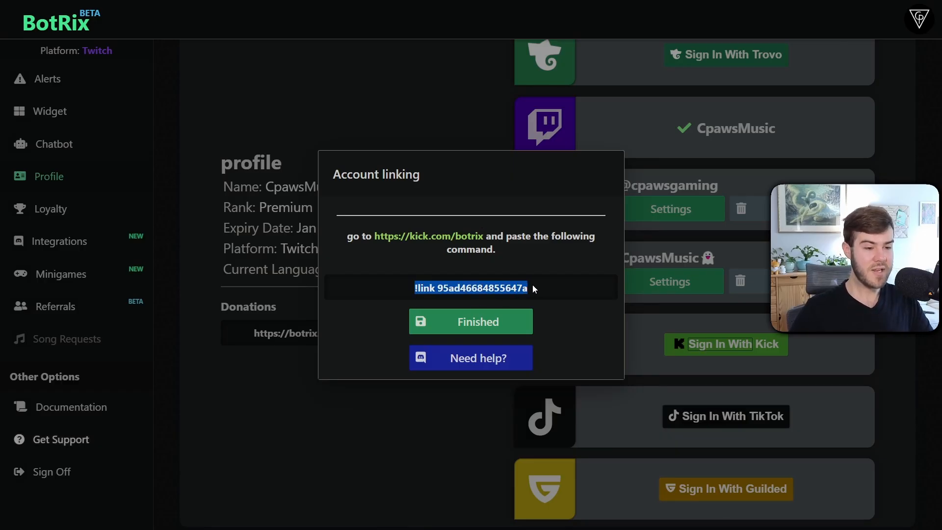
Step: Copy the selected !link command from the Account linking dialog
right_click(471, 287)
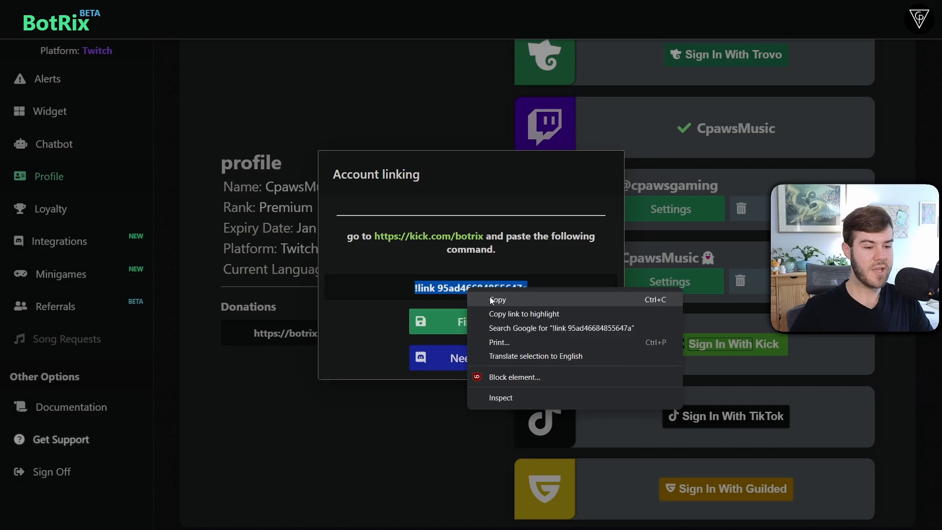
click(497, 299)
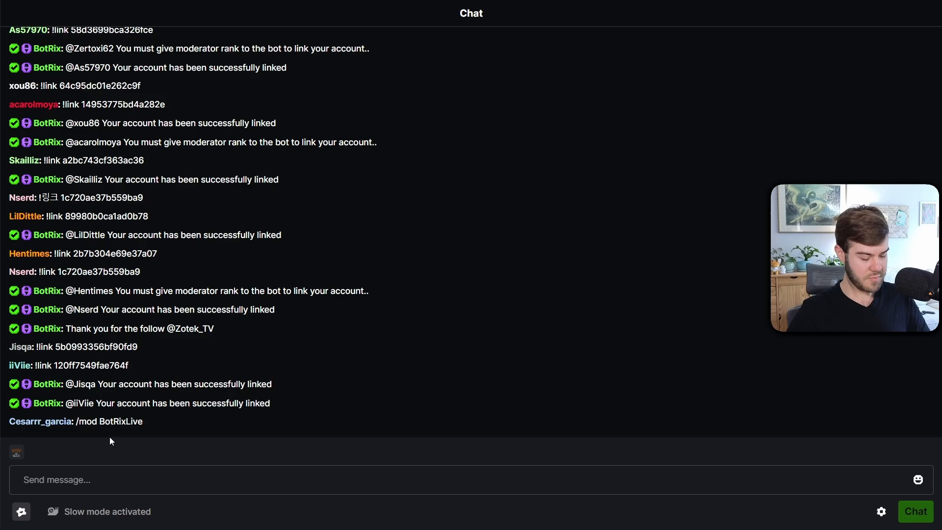
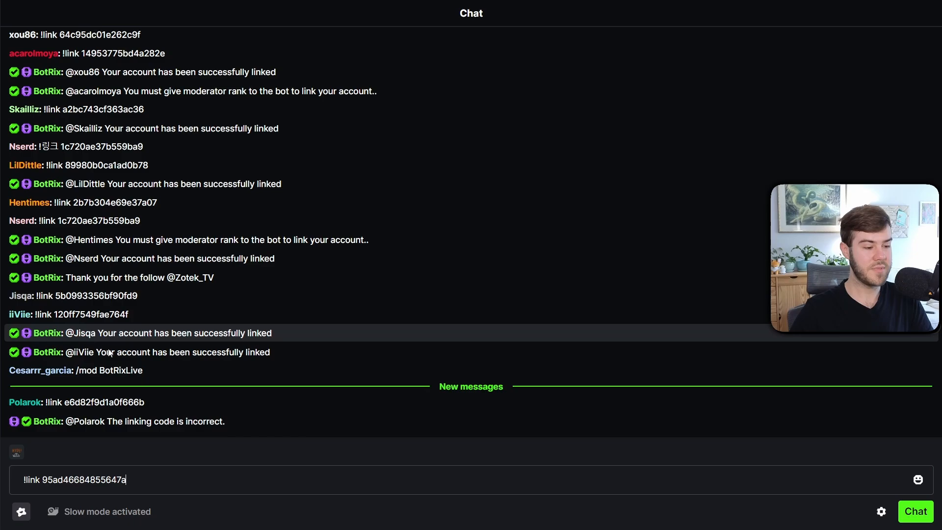
click(915, 511)
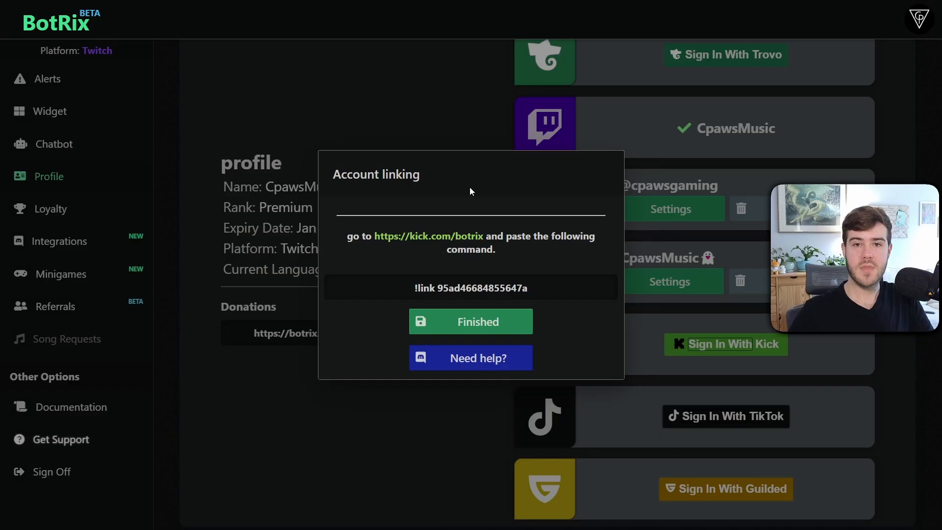
mouse_move(468, 192)
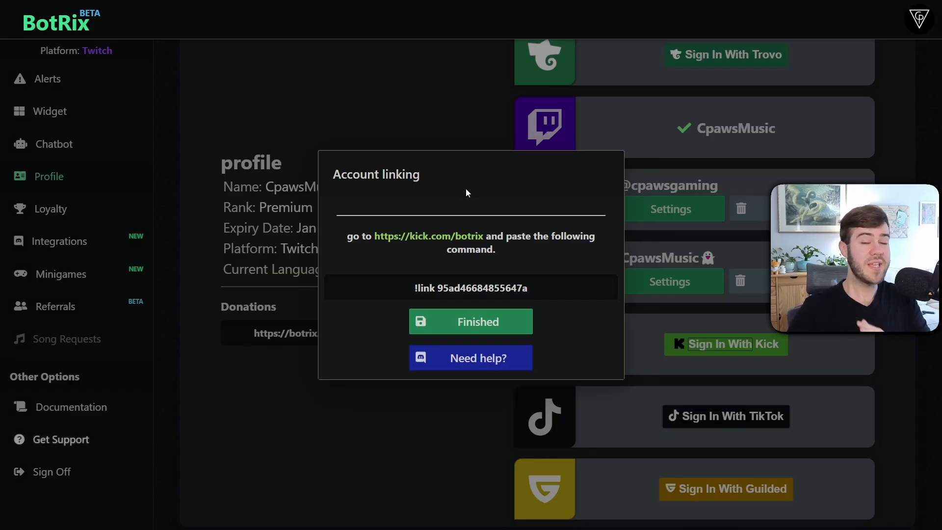
mouse_move(470, 357)
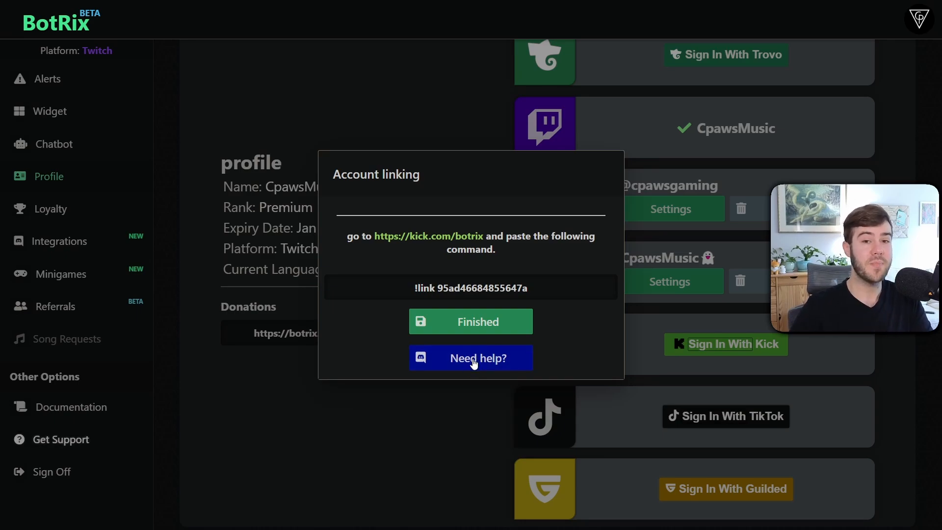
Step: Finish Kick linking and confirm CpawsMusic is listed beside Twitch, YouTube and Discord
click(471, 322)
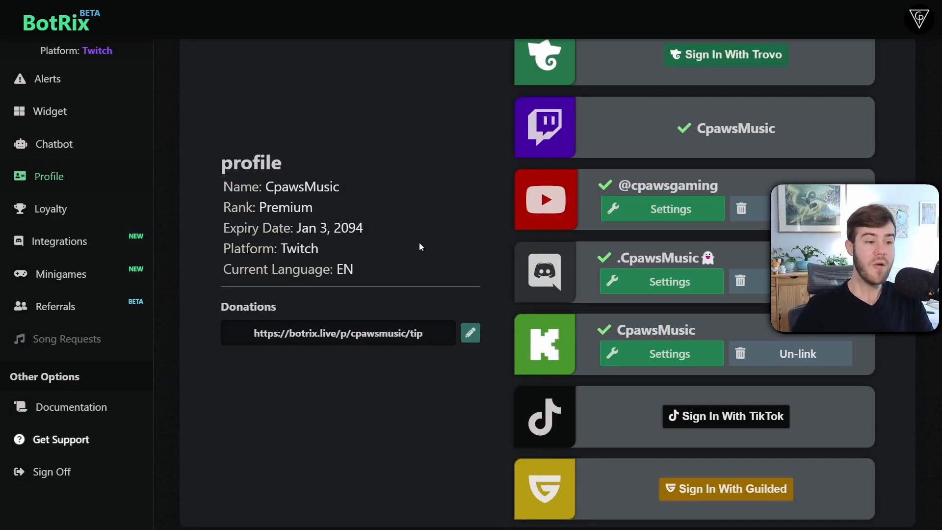
scroll(up, 3)
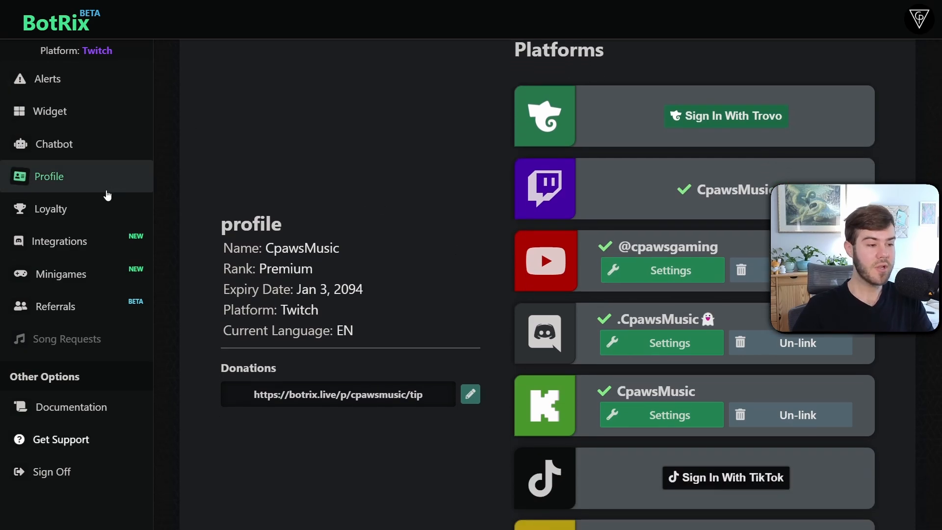
scroll(down, 3)
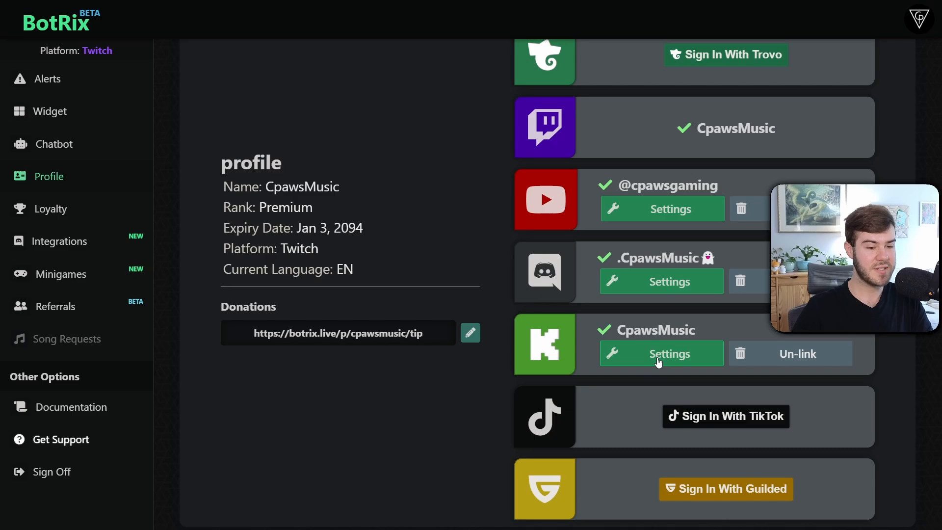
Step: Switch the dashboard to Kick and review the subscription alert settings and widget URL
click(660, 354)
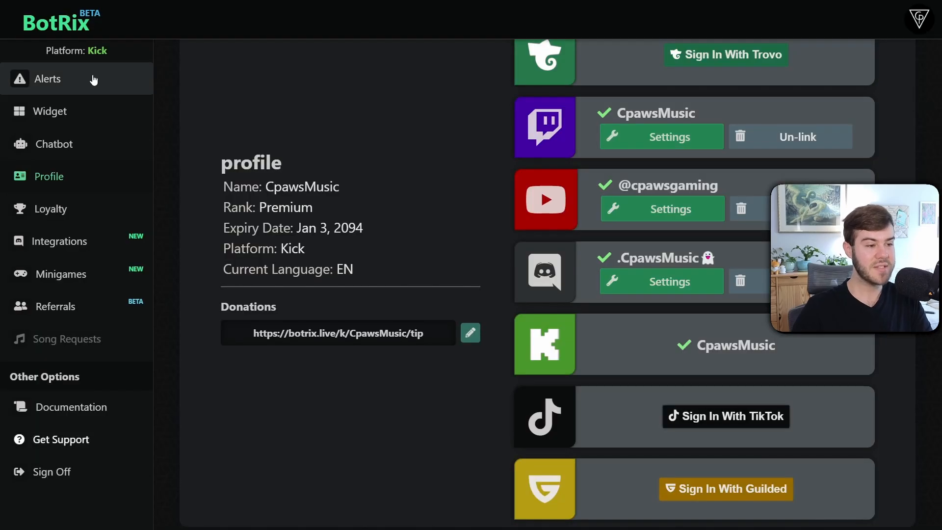
mouse_move(76, 60)
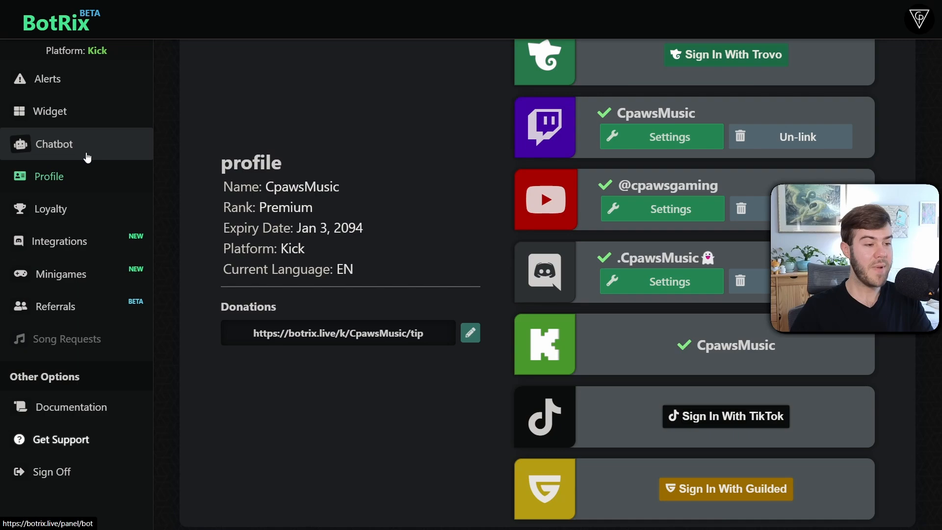
mouse_move(100, 58)
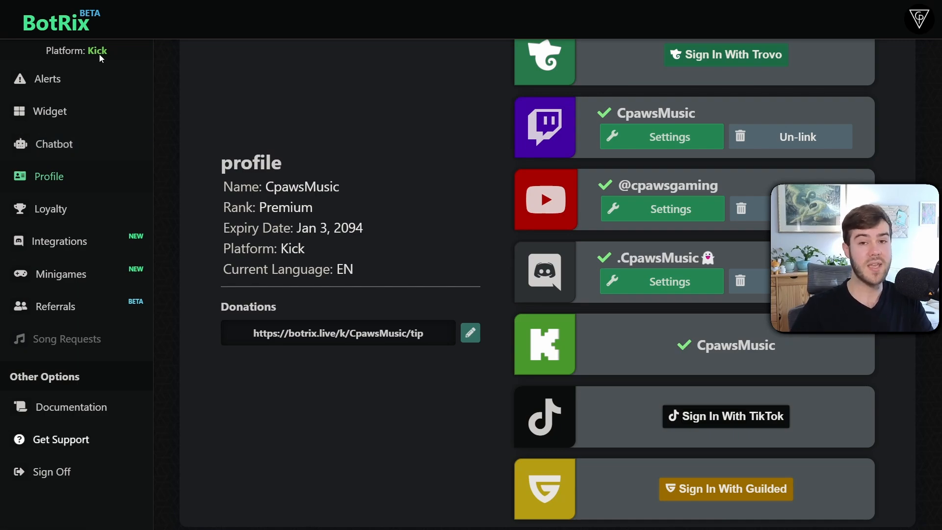
mouse_move(108, 84)
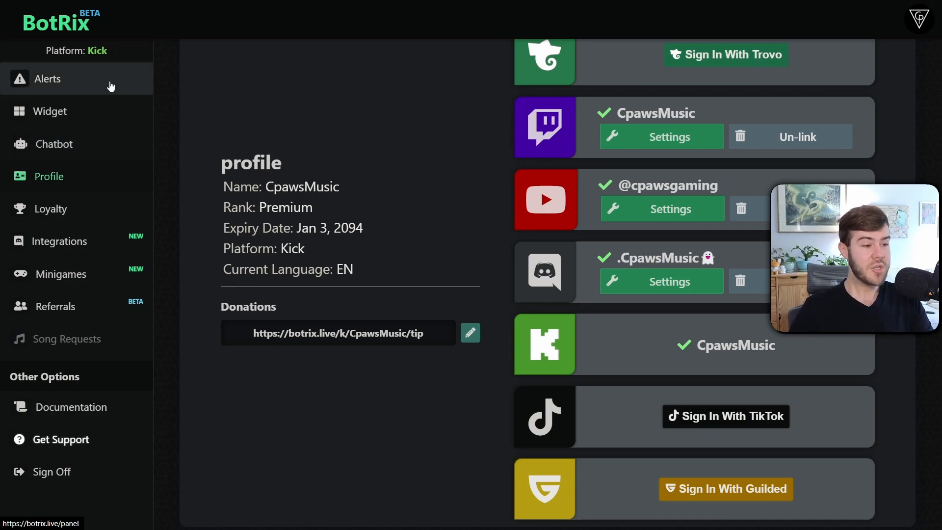
click(47, 79)
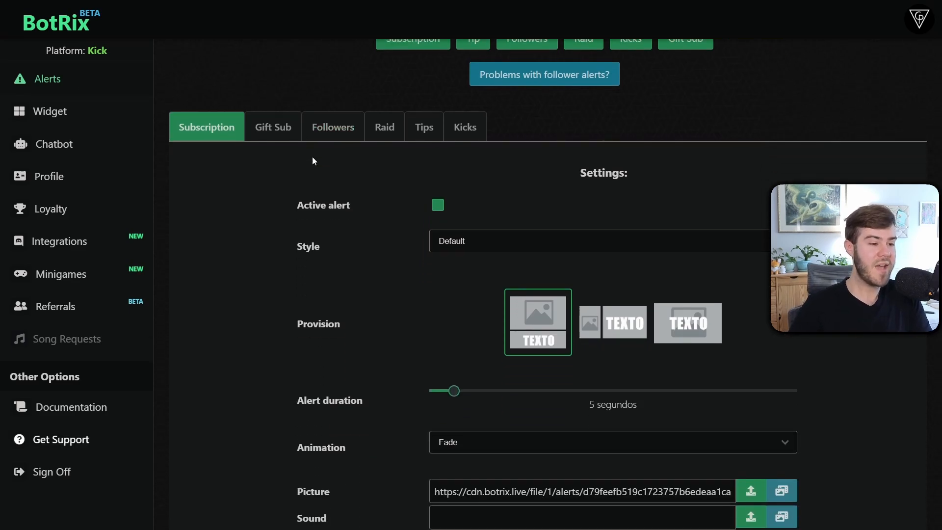
scroll(up, 3)
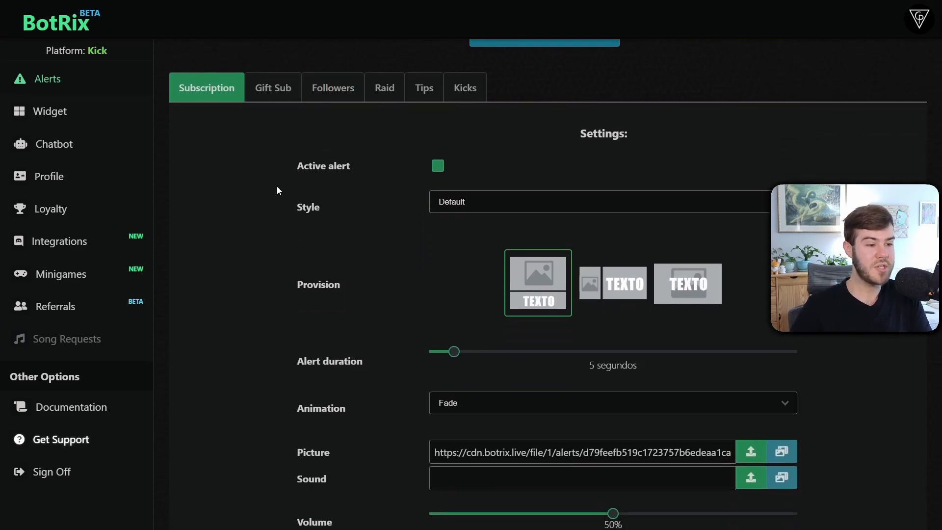
scroll(down, 3)
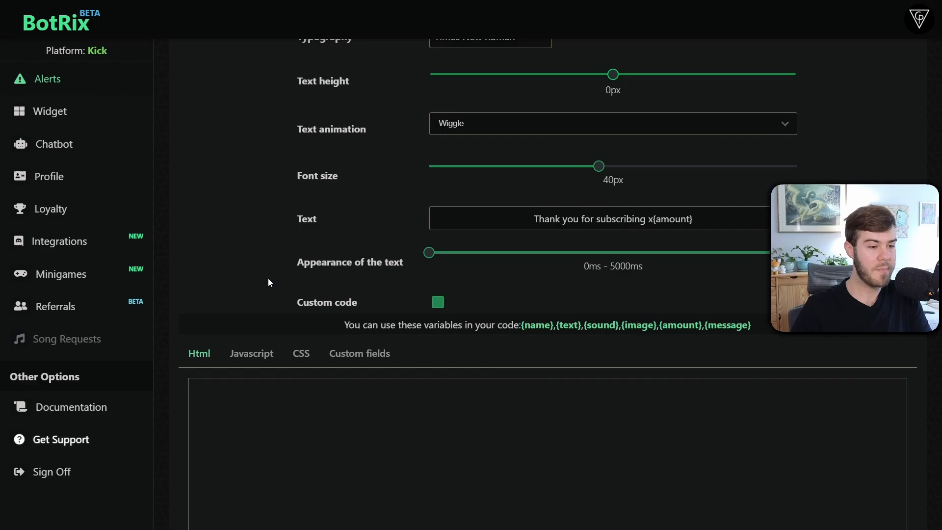
scroll(up, 3)
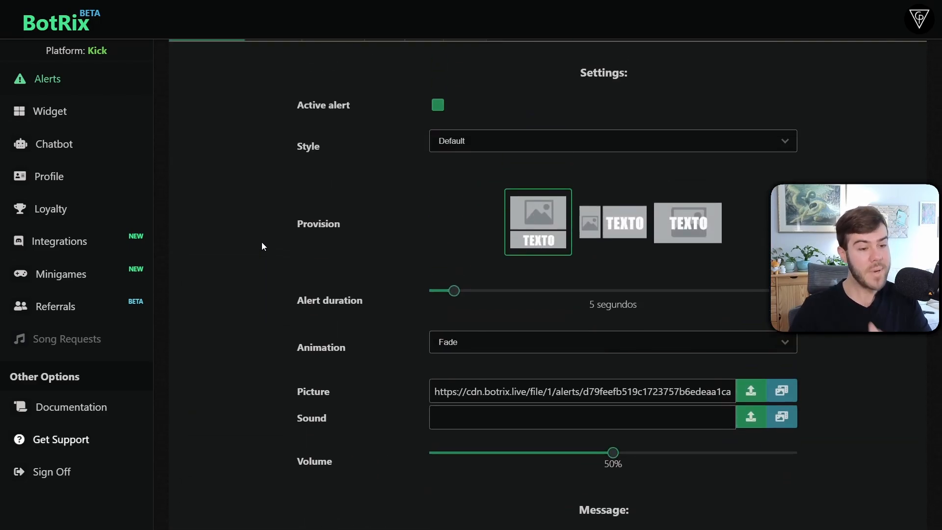
scroll(up, 3)
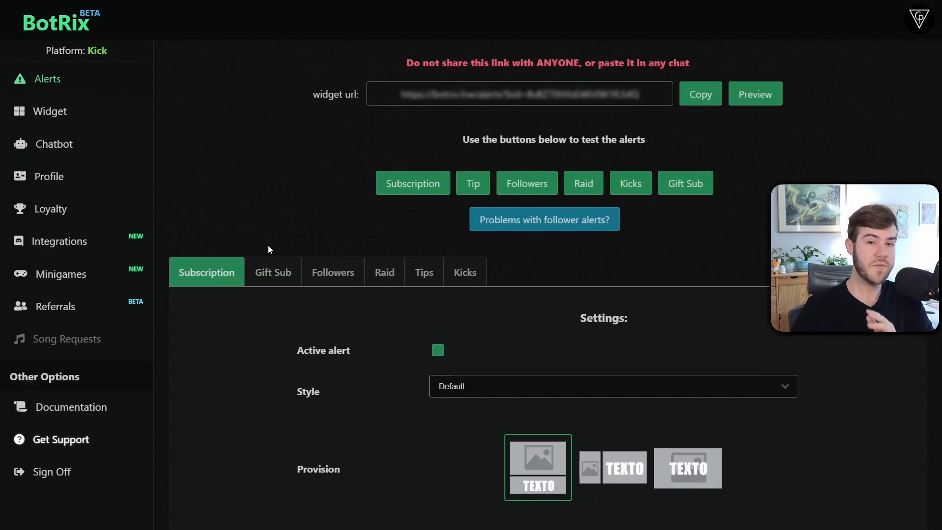
mouse_move(142, 168)
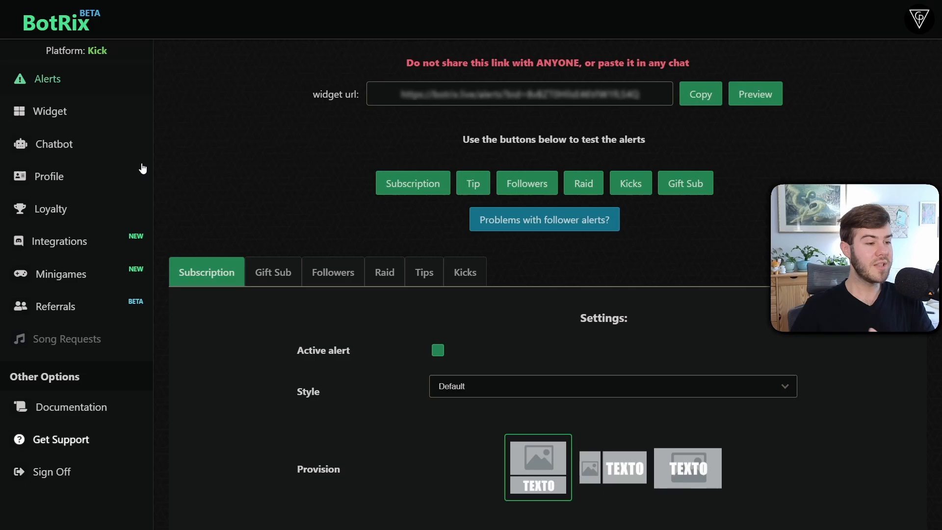
Step: Show the Chatbot Modules tab with chat alert, voice messages, levels and points enabled
click(52, 143)
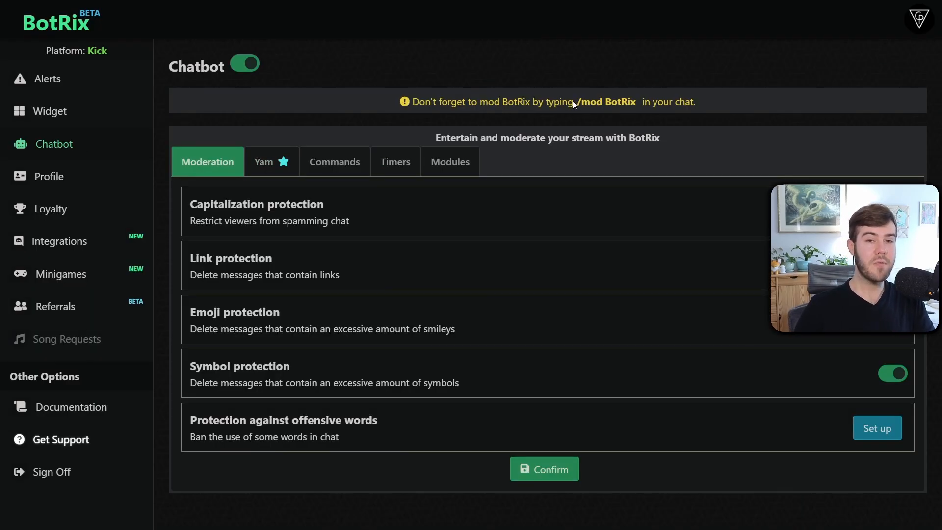
mouse_move(504, 128)
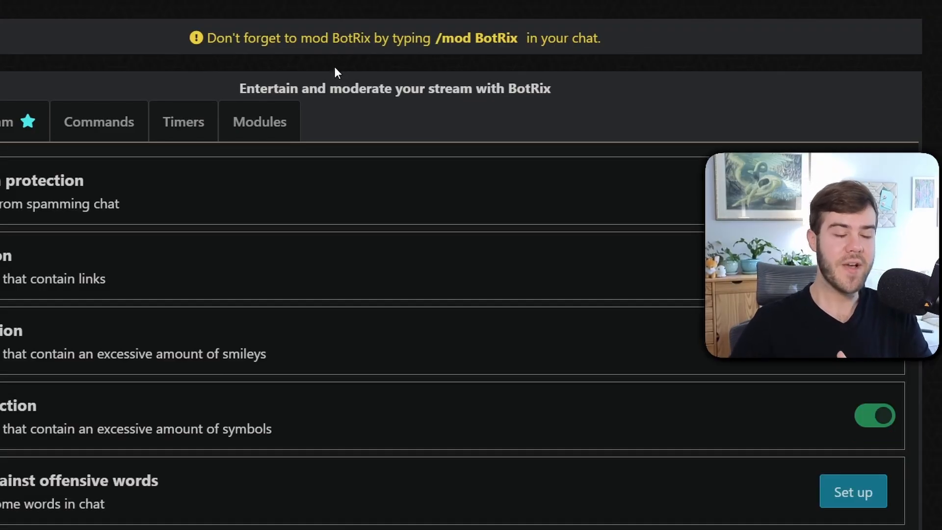
click(450, 160)
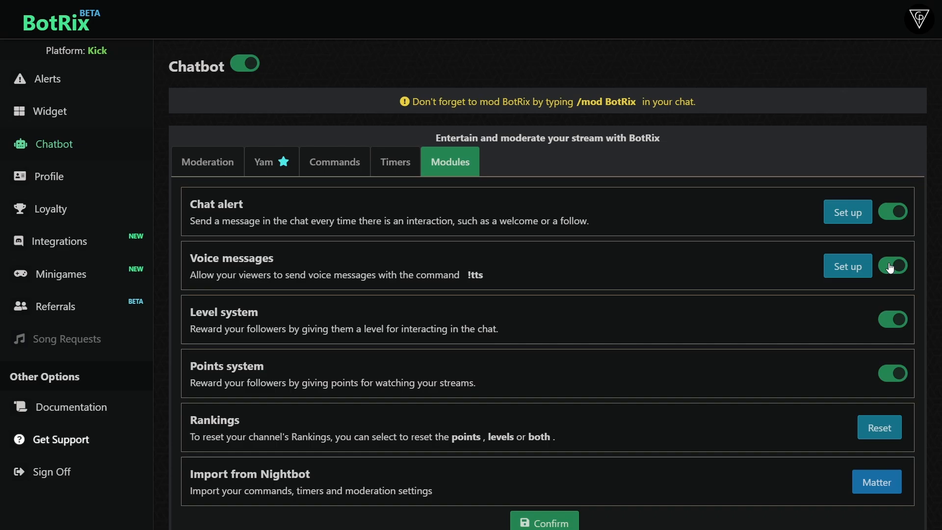
mouse_move(858, 277)
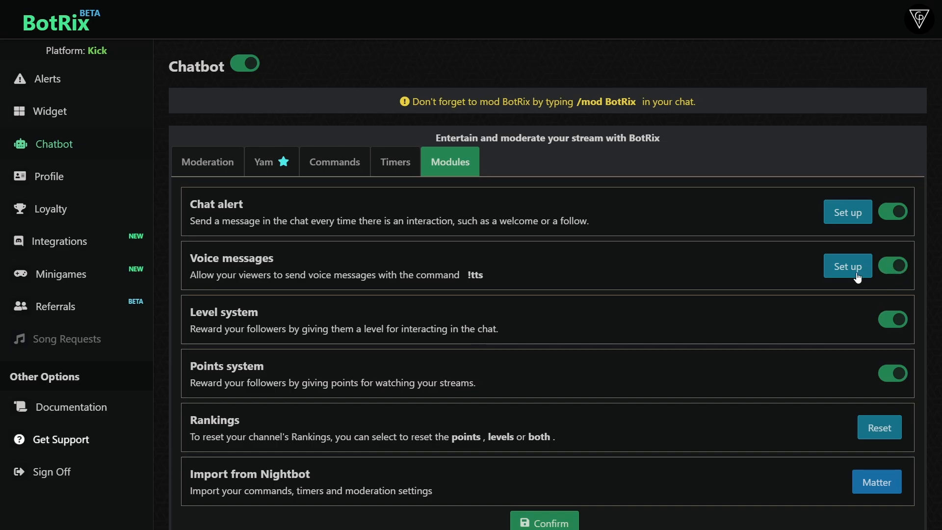
Step: Set up Voice messages for Kick only, showing English, Microsoft David, and 144-character limit
click(847, 265)
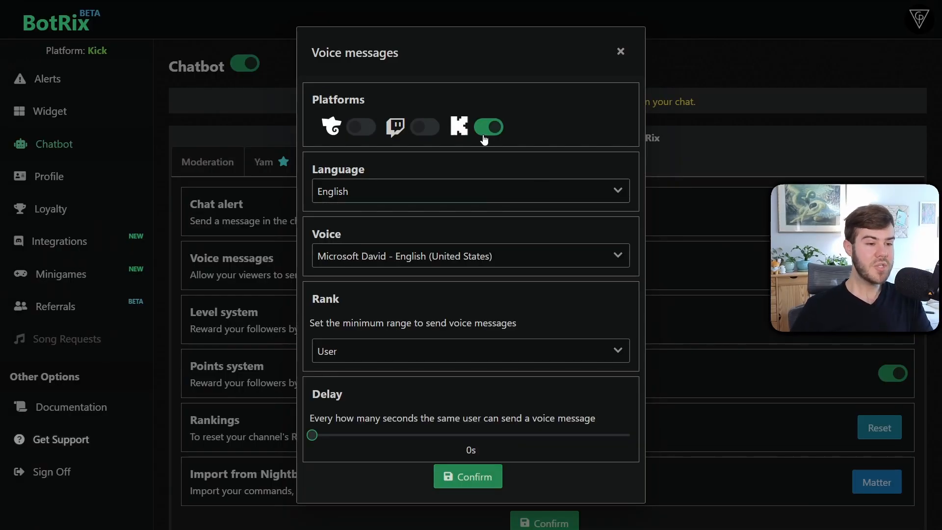
mouse_move(425, 126)
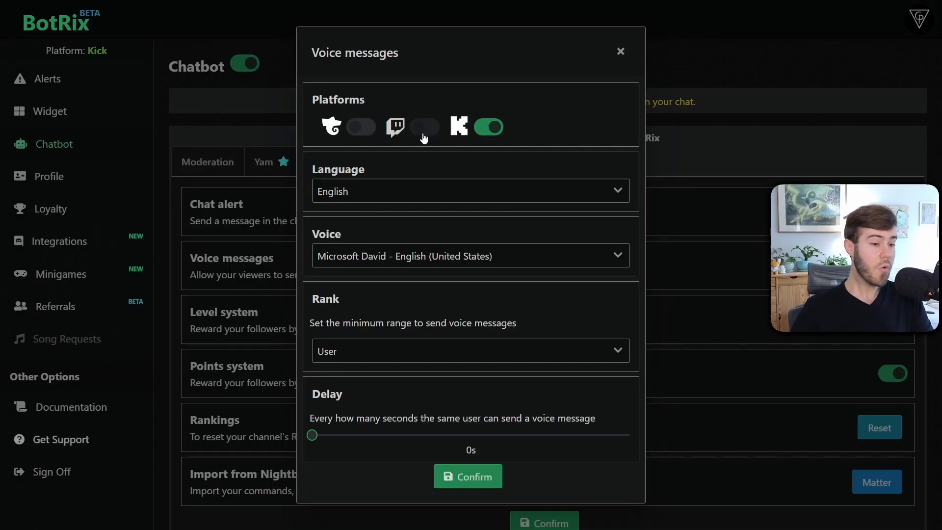
click(425, 126)
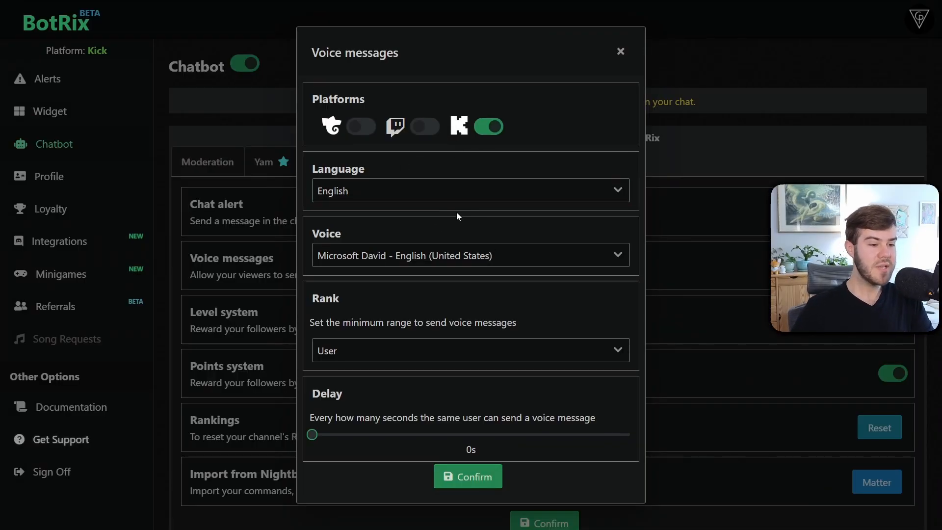
scroll(down, 3)
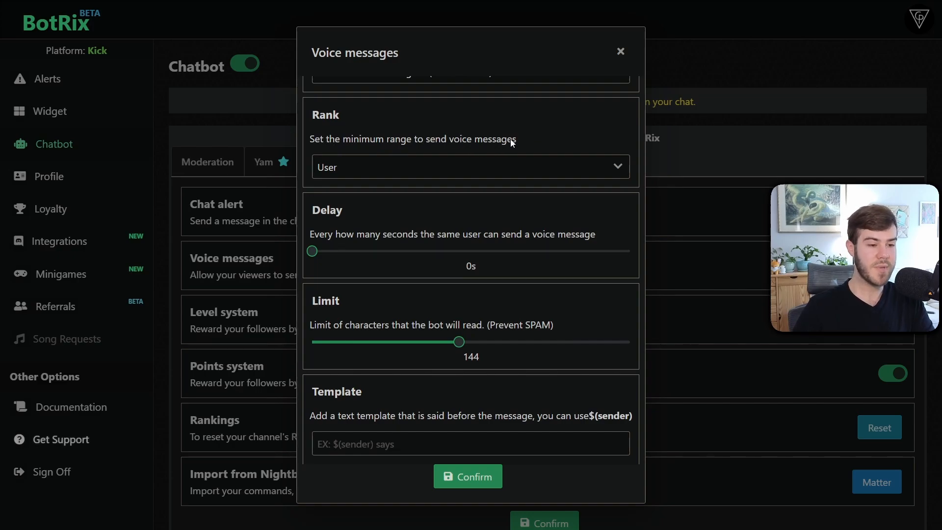
Step: Keep the voice messages minimum rank at User and scroll down to the command settings
click(471, 166)
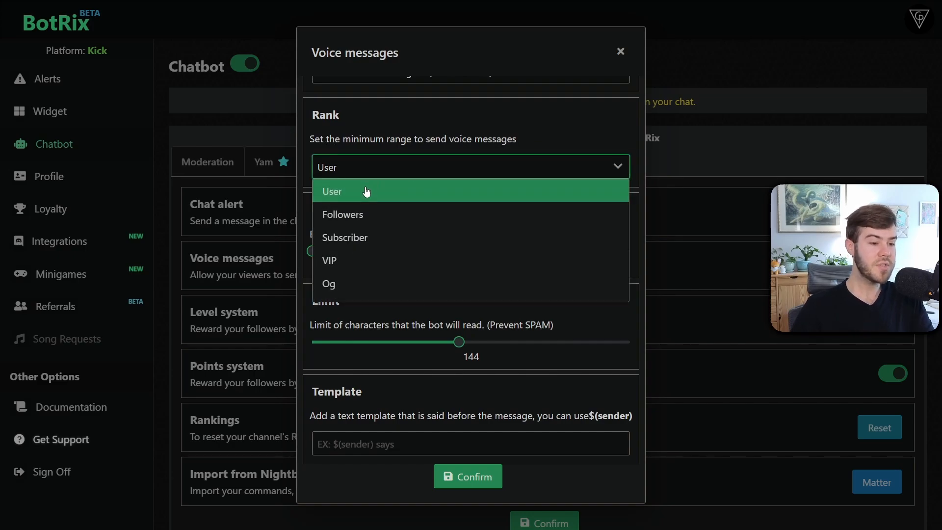
mouse_move(362, 219)
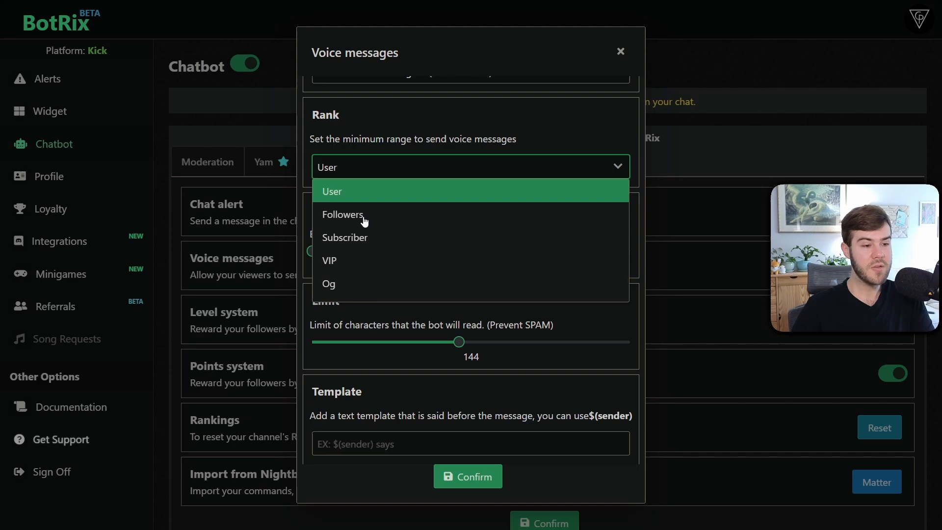
mouse_move(361, 265)
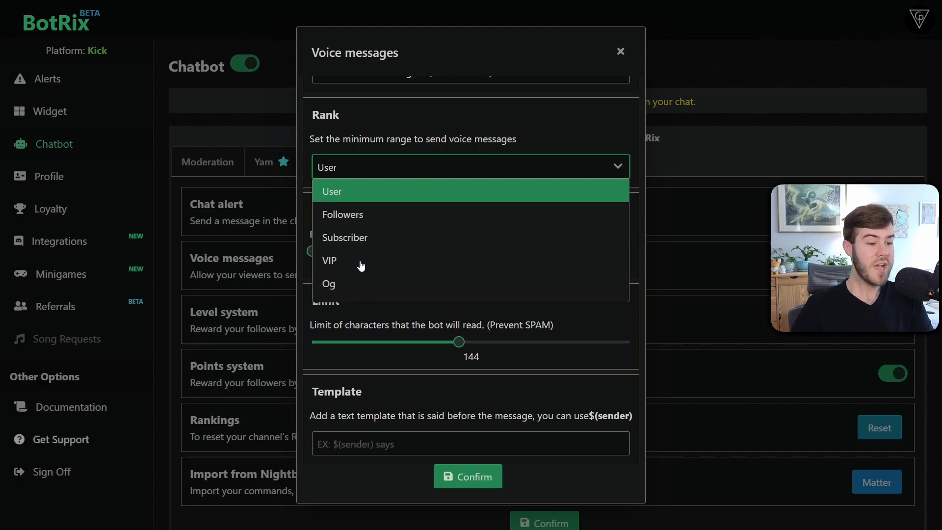
mouse_move(361, 293)
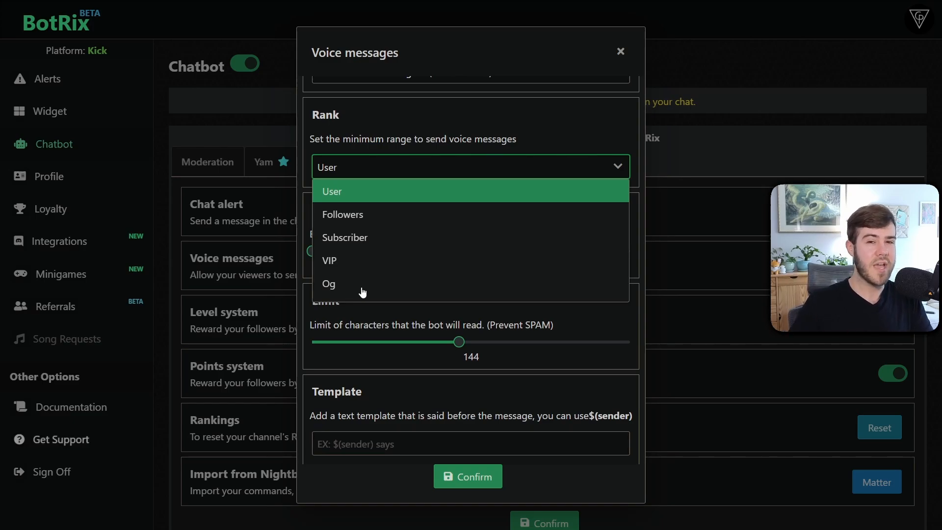
click(332, 191)
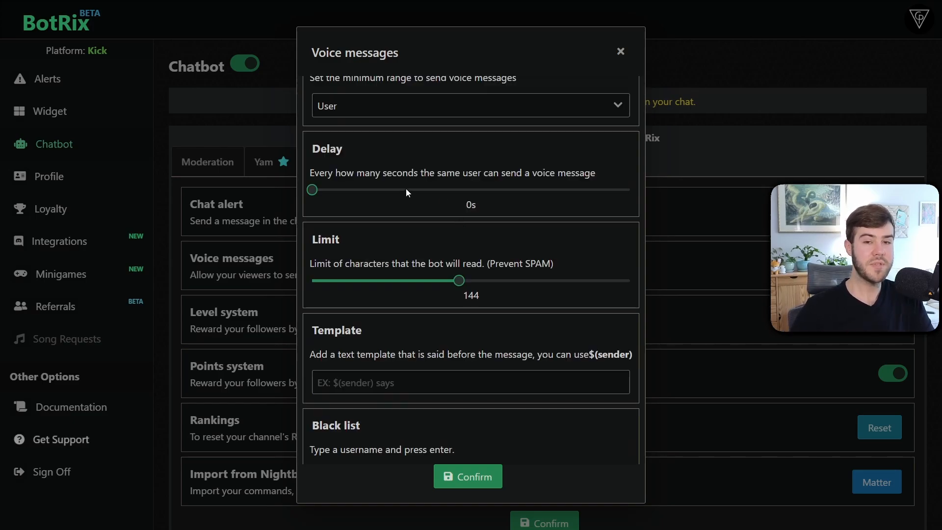
mouse_move(402, 211)
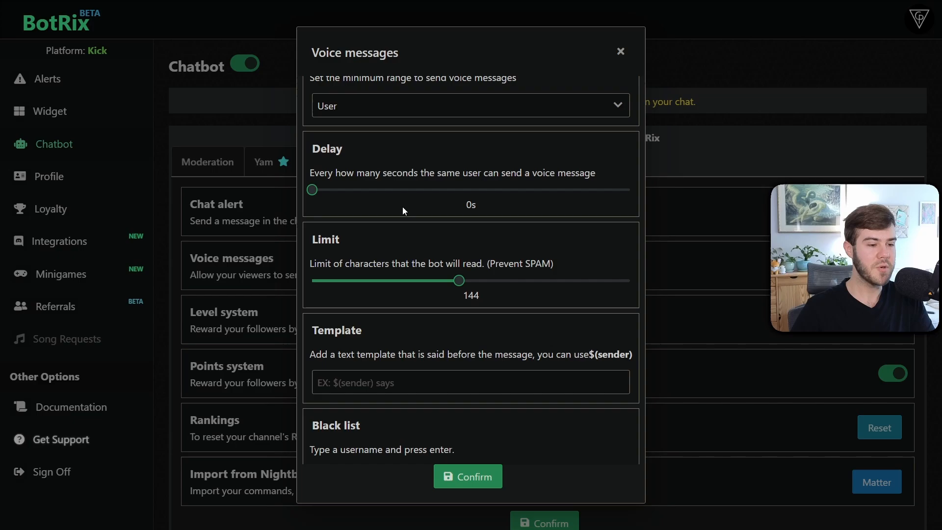
scroll(down, 3)
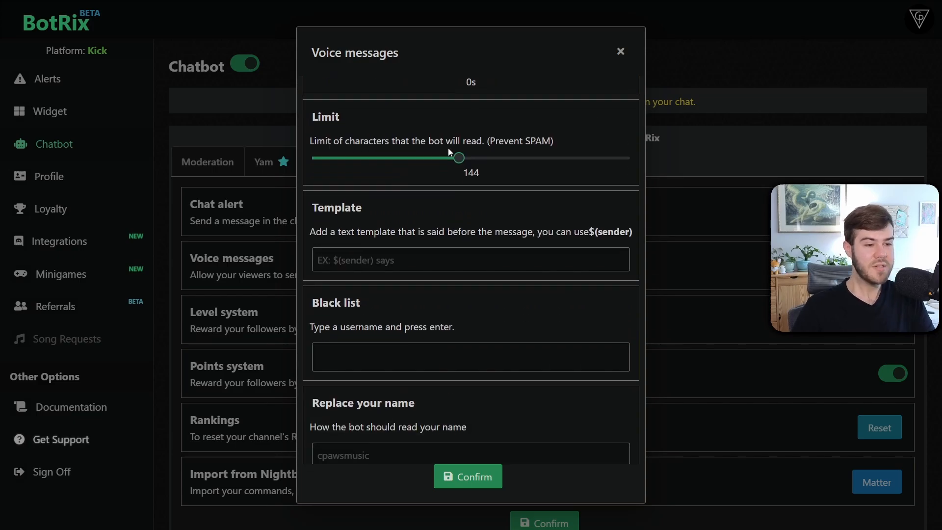
mouse_move(522, 153)
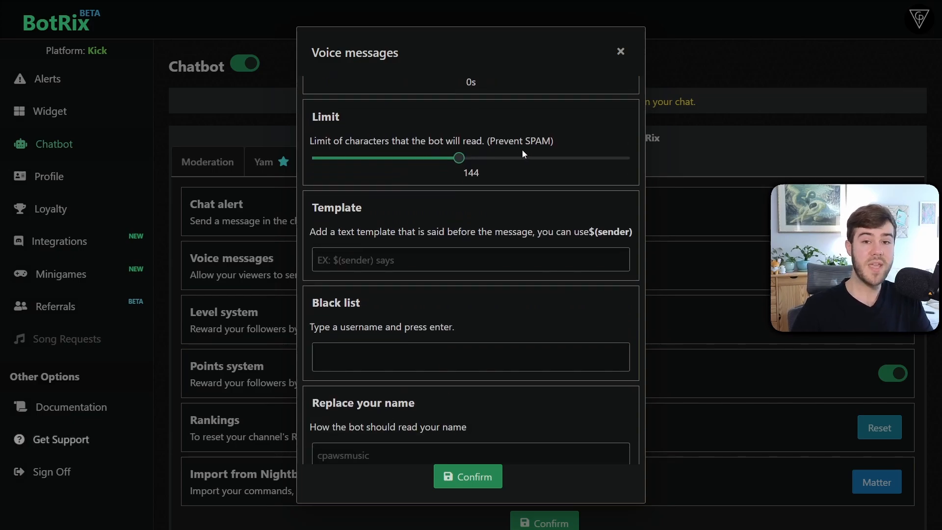
scroll(down, 3)
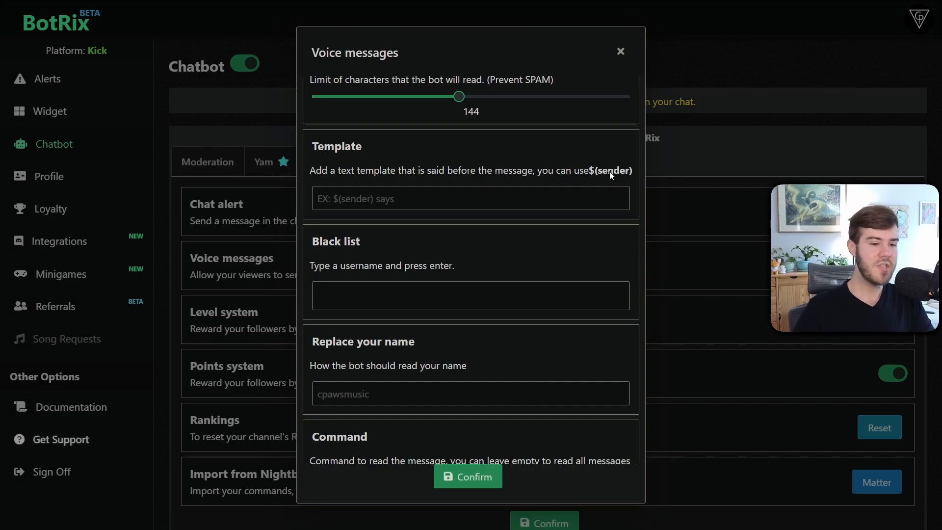
mouse_move(608, 178)
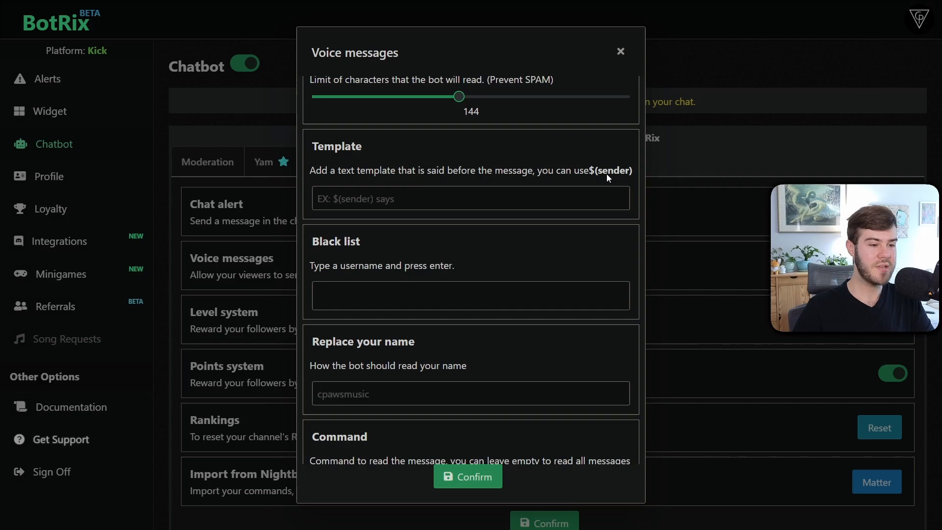
mouse_move(477, 144)
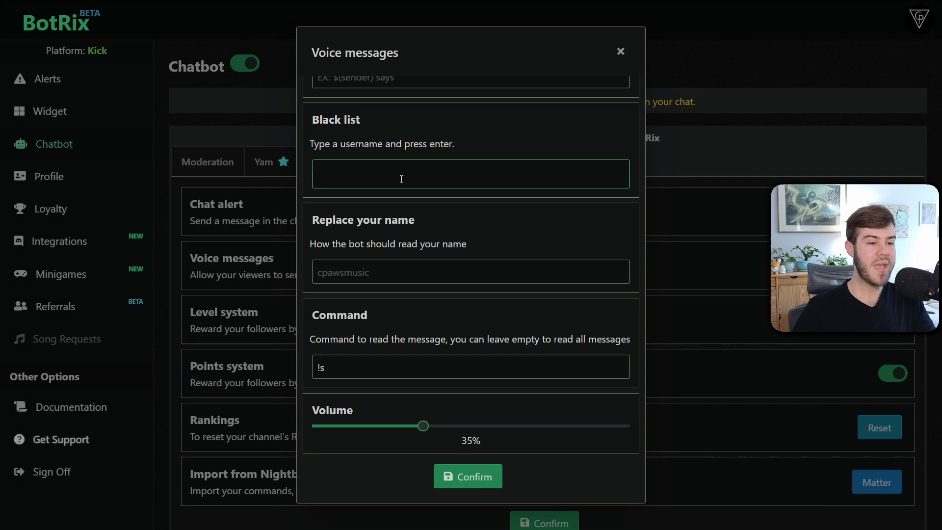
mouse_move(469, 183)
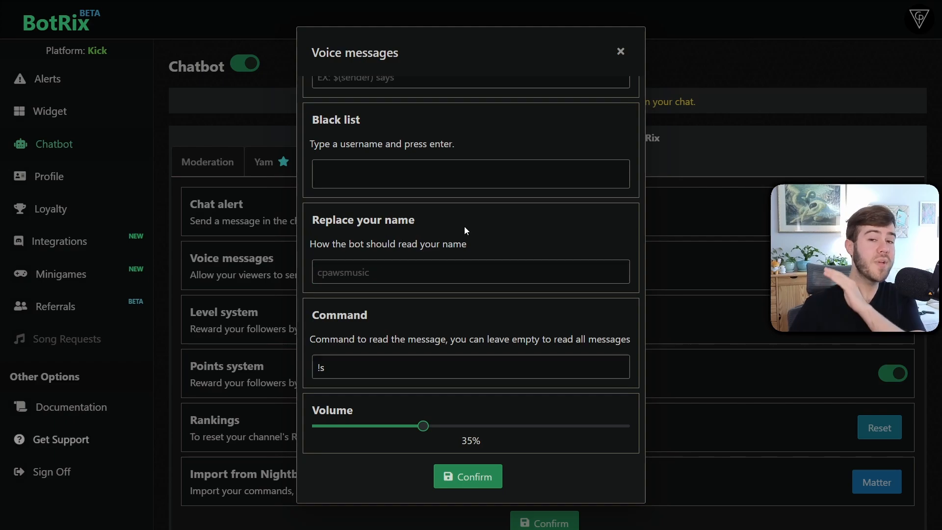
mouse_move(339, 347)
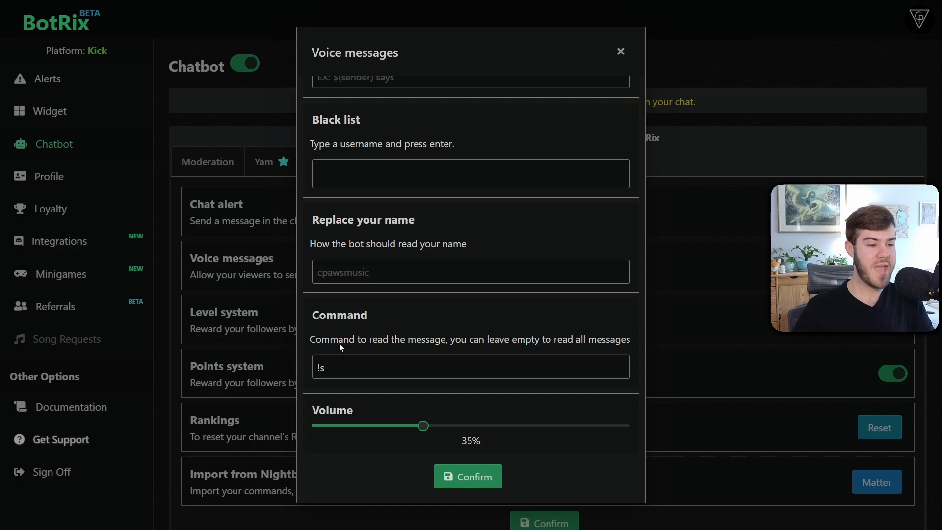
mouse_move(350, 383)
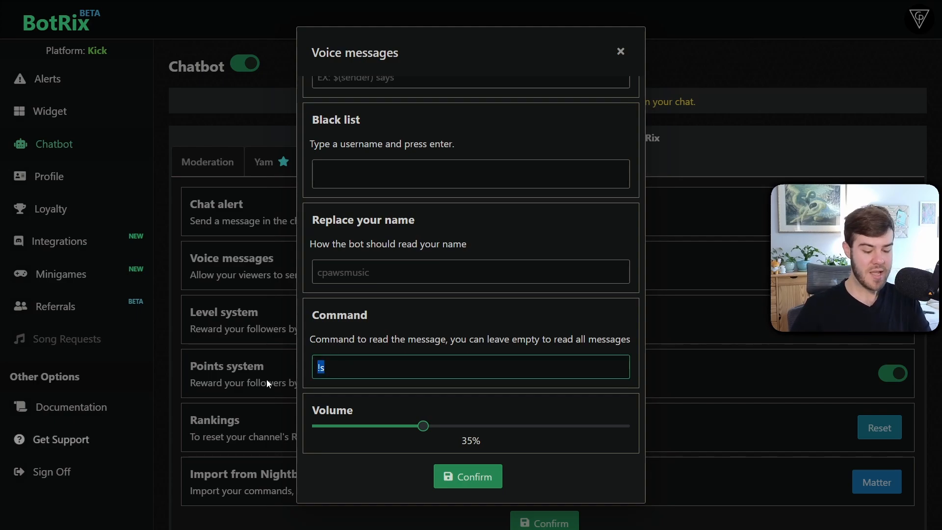
Step: Set the voice message command to !s, volume 45%, and confirm the settings
text(tts)
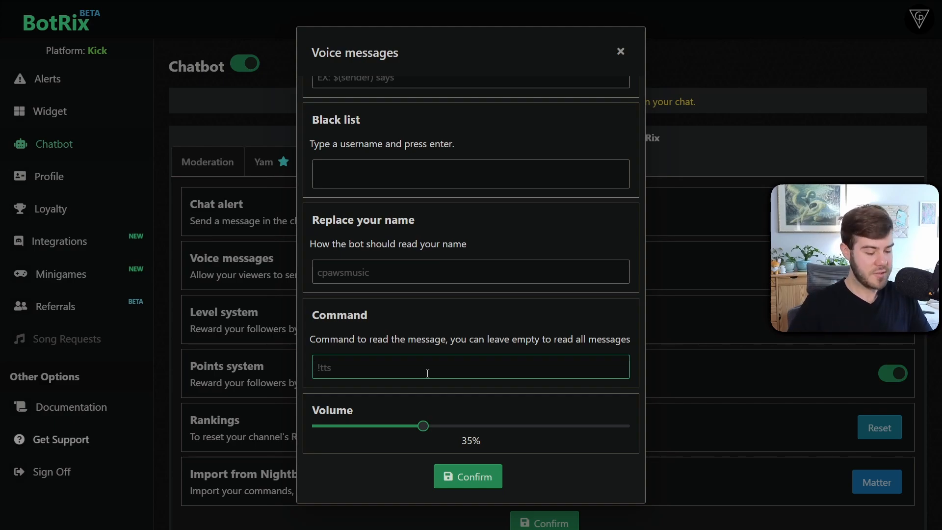
text(!s)
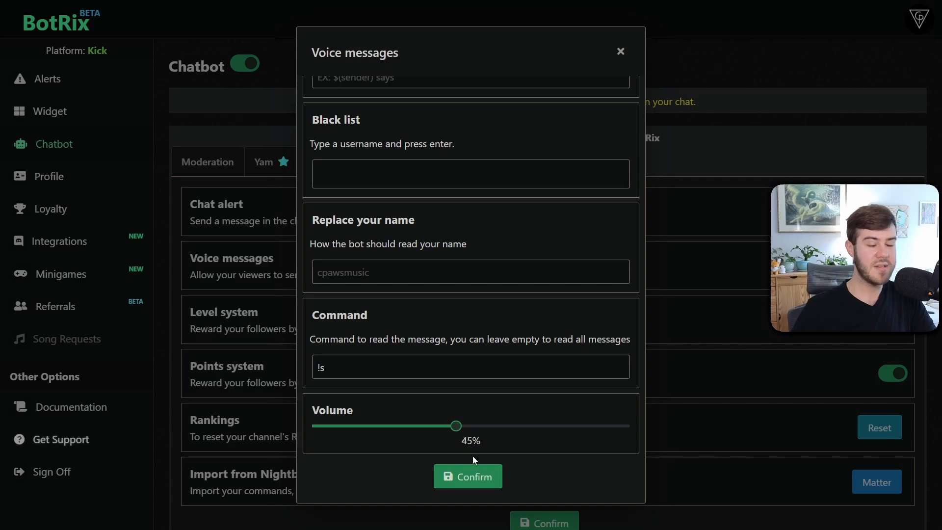
click(467, 476)
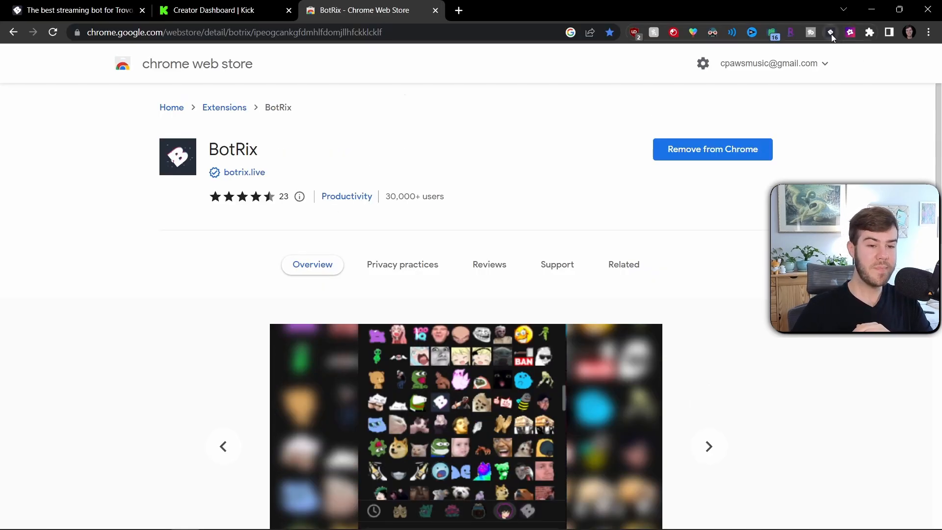
Step: Reload the BotRix extension configuration from its toolbar panel and dismiss the success alert
click(830, 33)
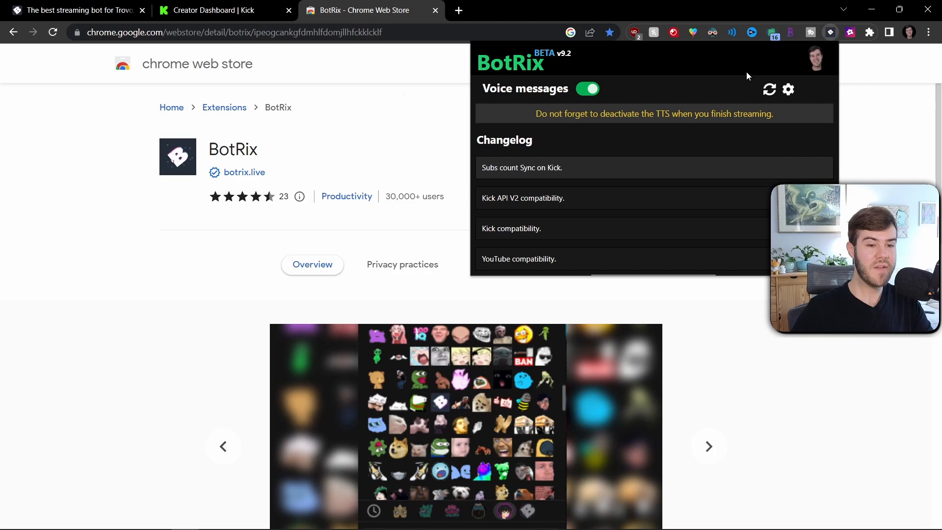
mouse_move(783, 67)
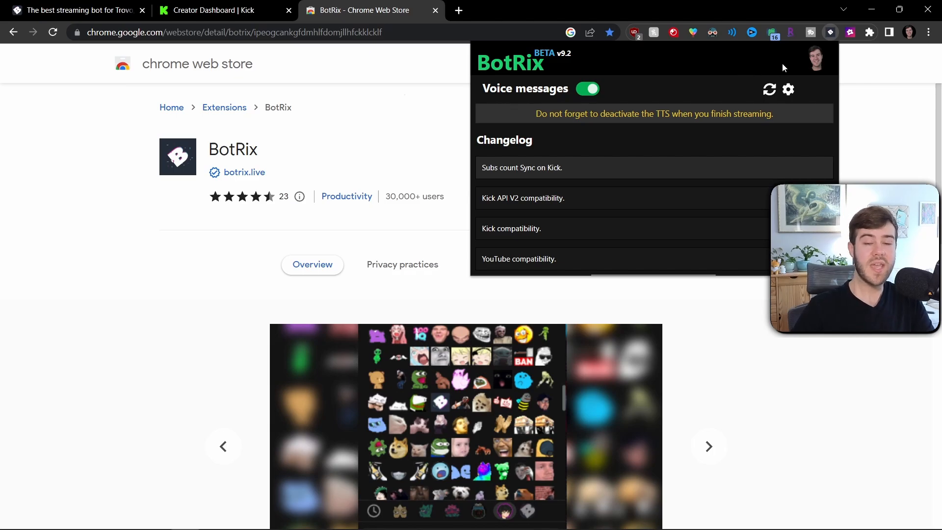
mouse_move(740, 68)
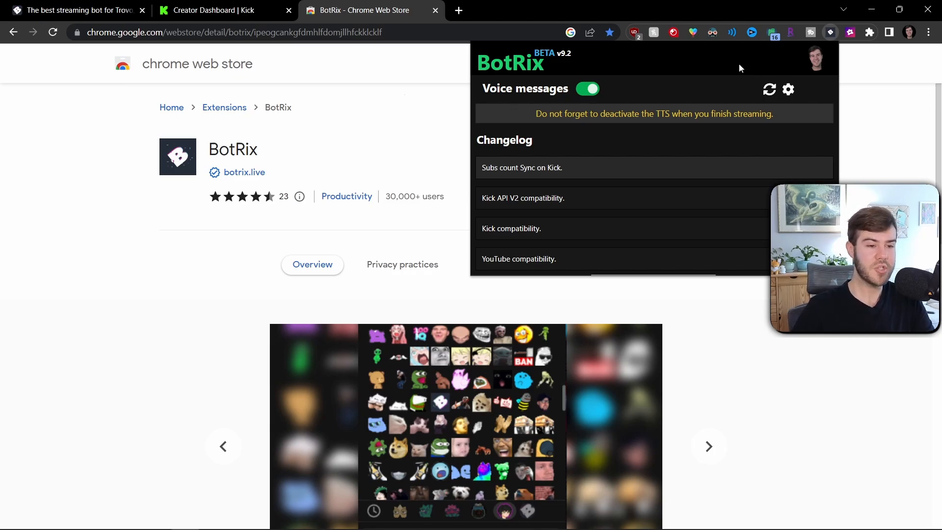
mouse_move(556, 93)
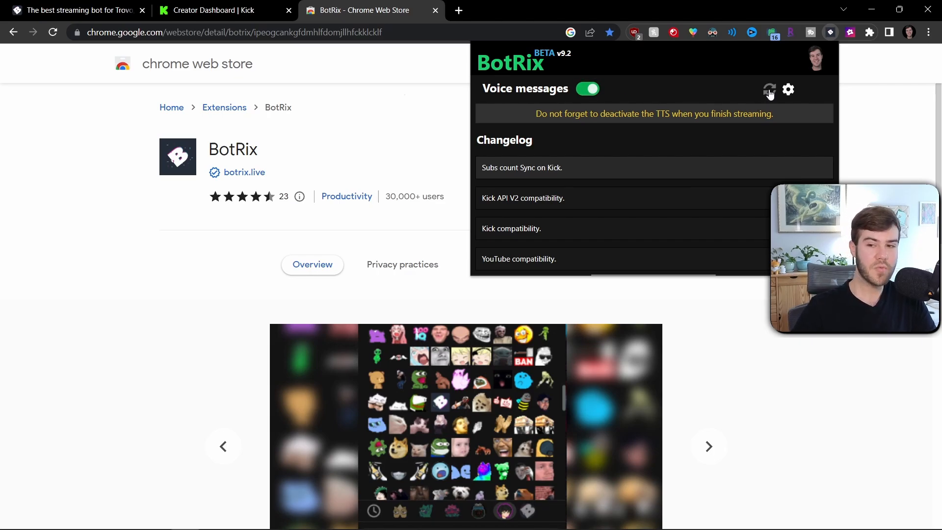
click(768, 88)
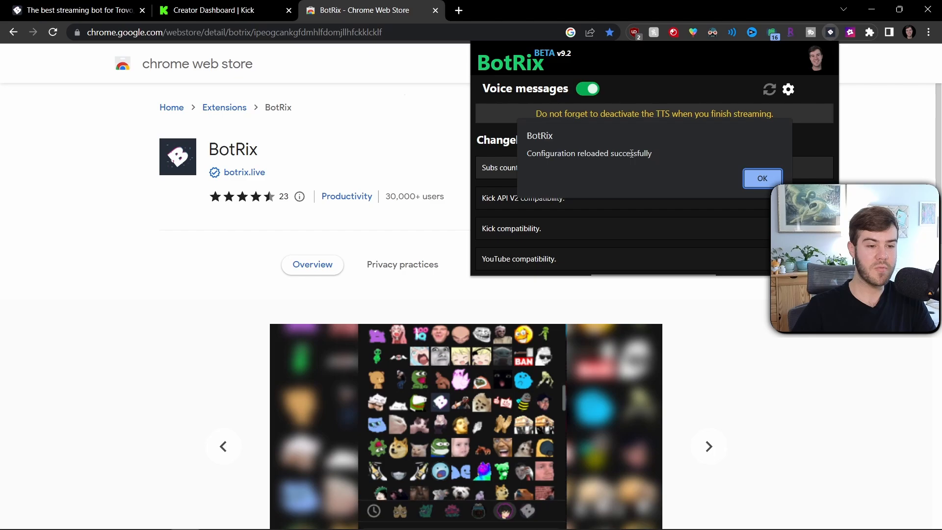
click(762, 177)
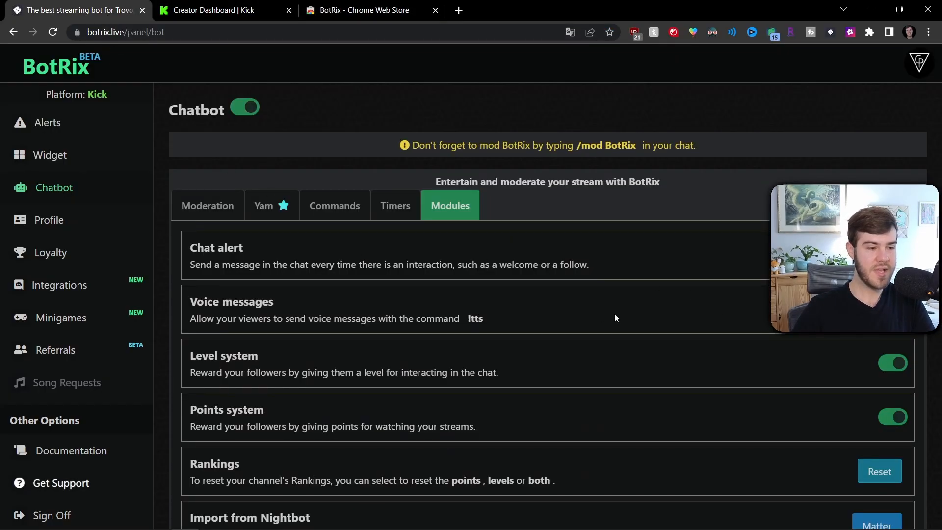
Step: Check the voice messages toggle in the BotRix extension popup, then go to Kick's Creator Dashboard
scroll(down, 3)
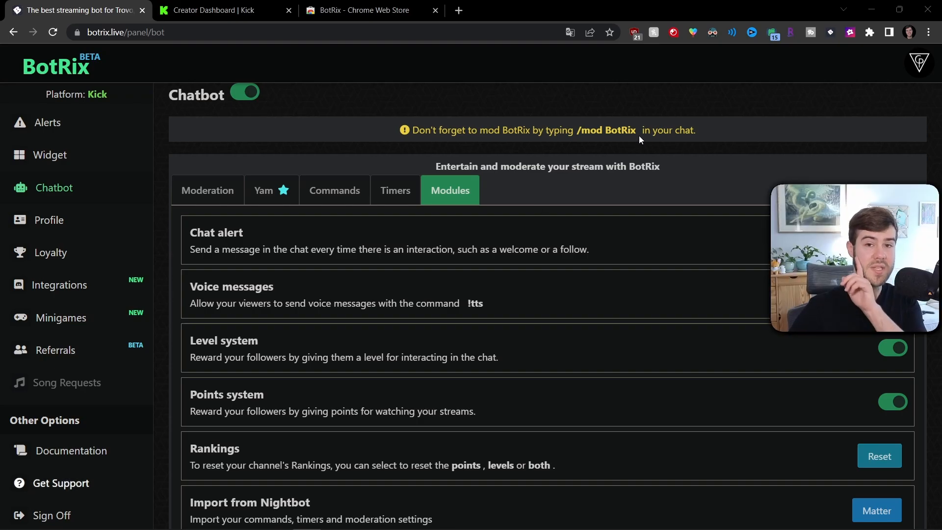
click(830, 33)
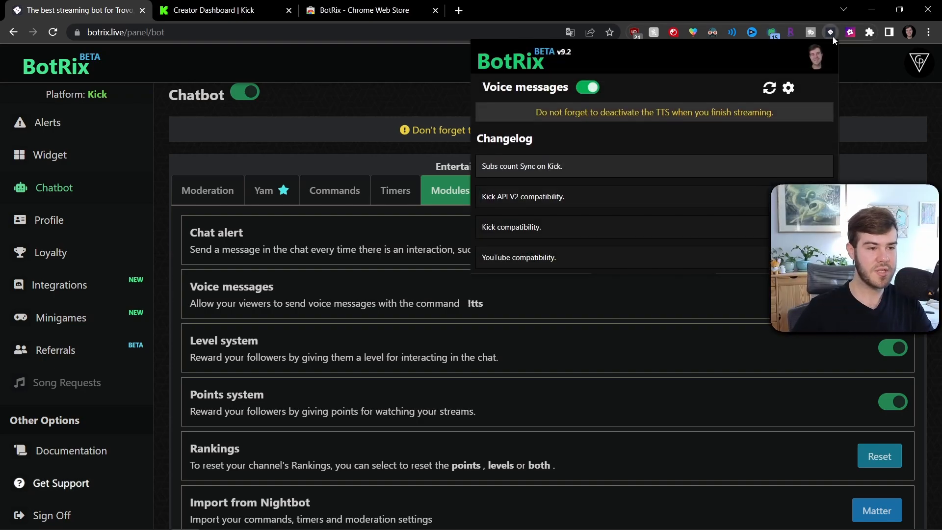
click(222, 11)
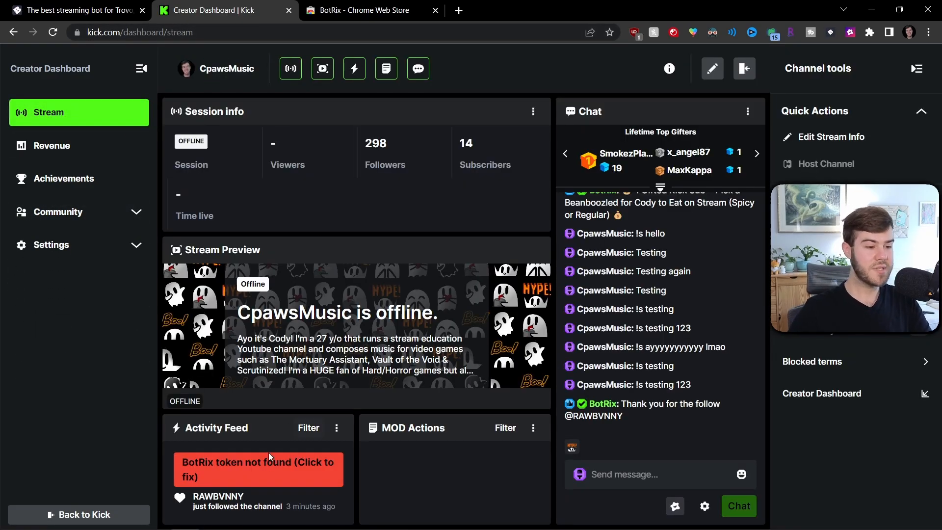
mouse_move(262, 474)
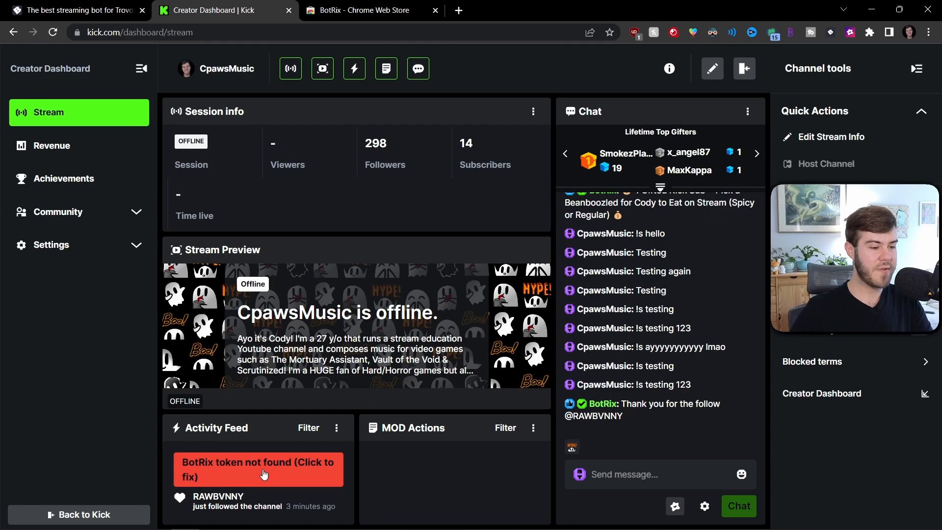
Step: Fix the missing BotRix token from the Activity Feed banner and reload kick.com
click(257, 469)
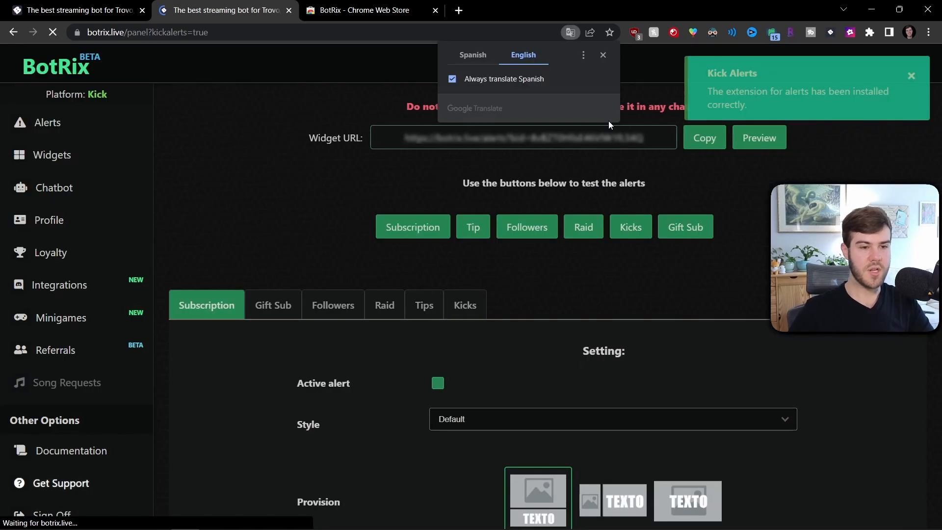
mouse_move(868, 96)
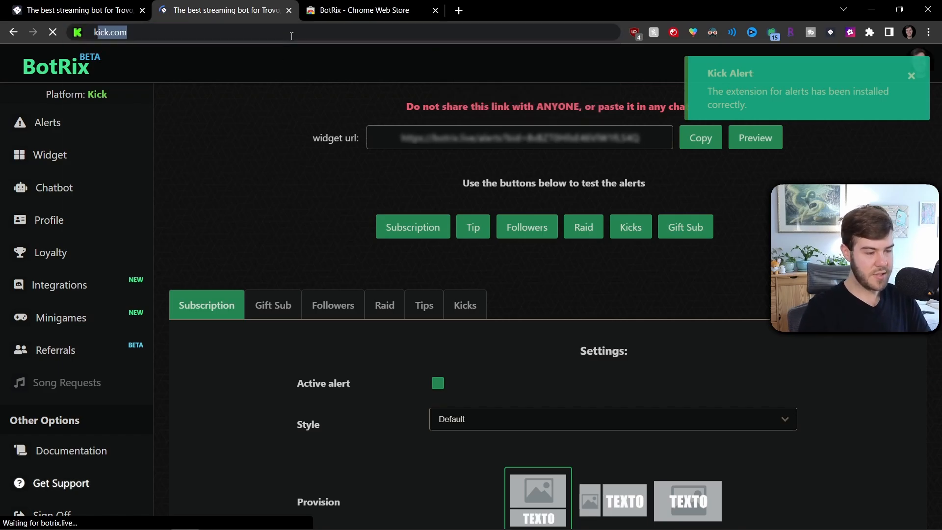
key(Return)
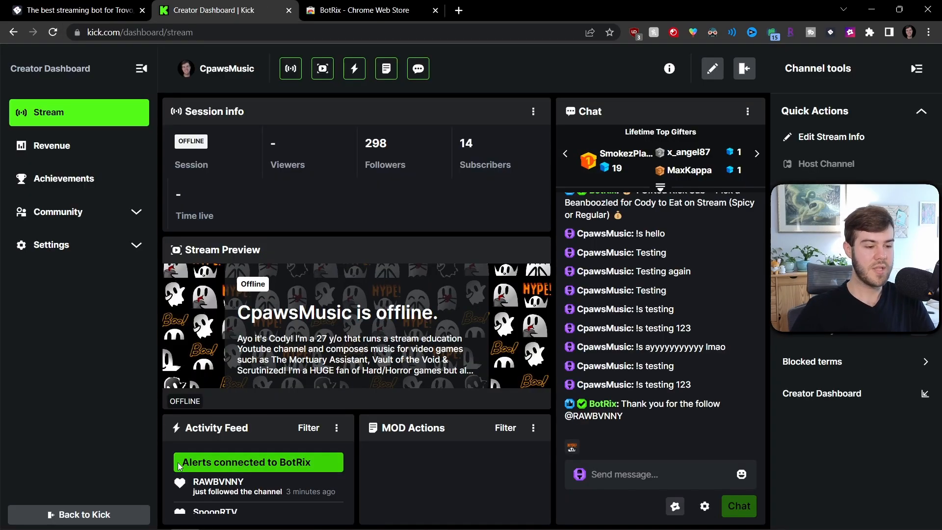
mouse_move(327, 464)
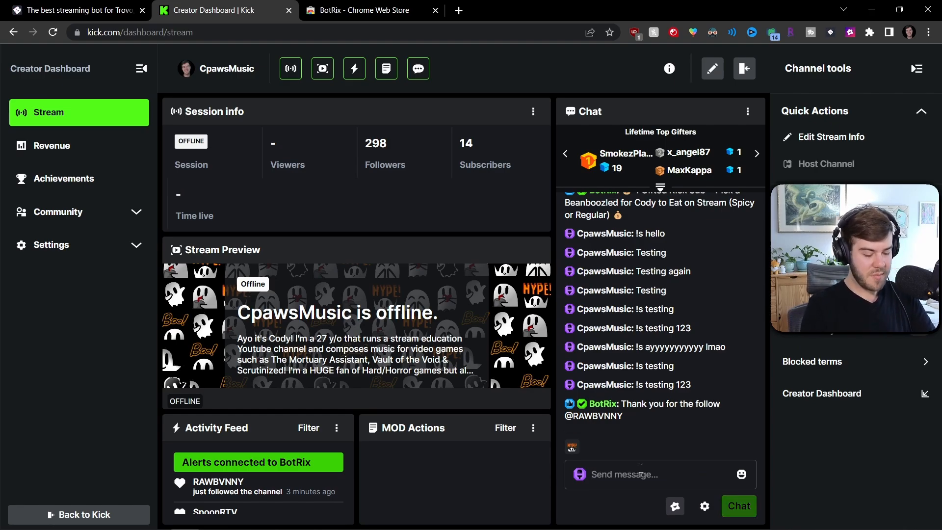
Step: Post 'tesin' and '!s Hi youtube if this video helped you…' in Kick chat
text(tesin)
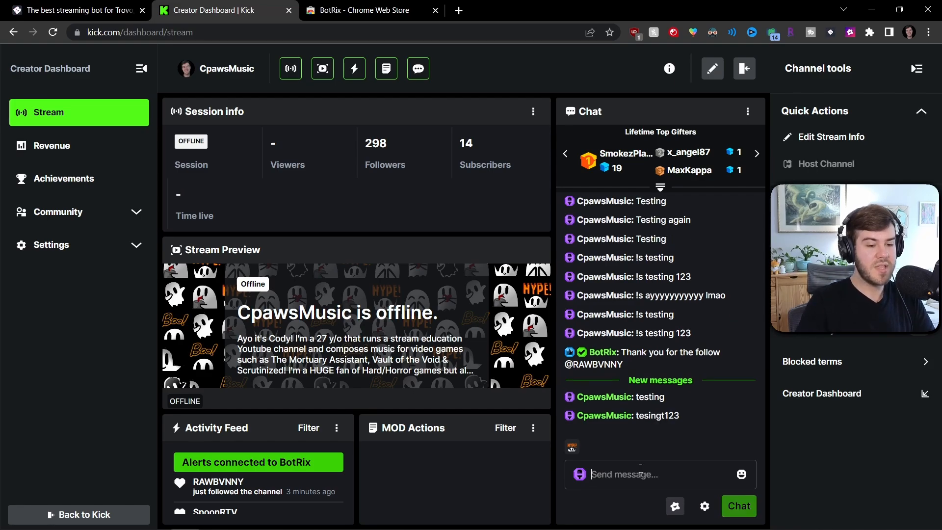
text(!s Hi youtube if this video helped you please like the video so it can also help others)
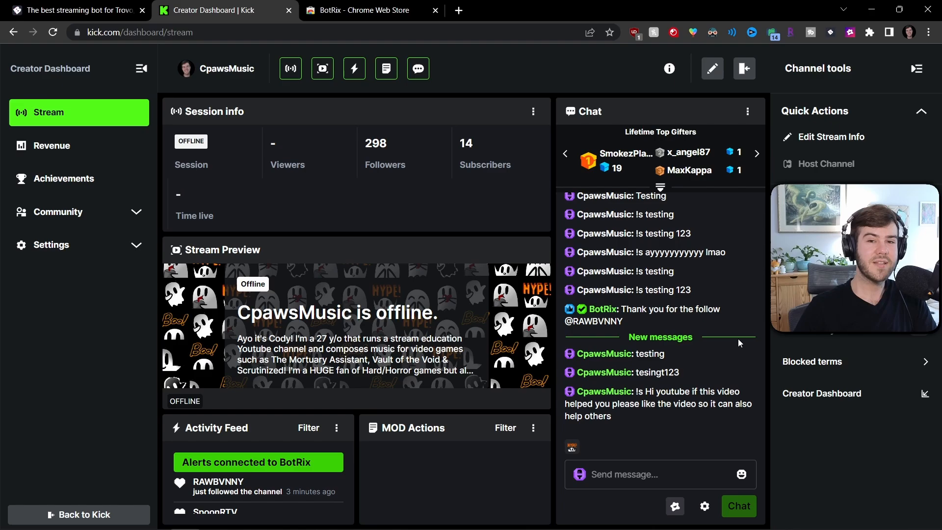
mouse_move(660, 372)
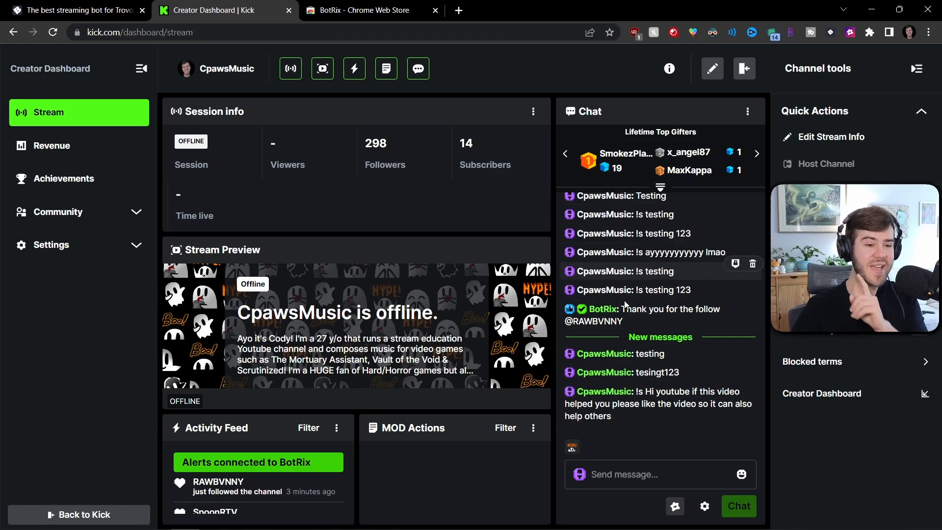
mouse_move(695, 211)
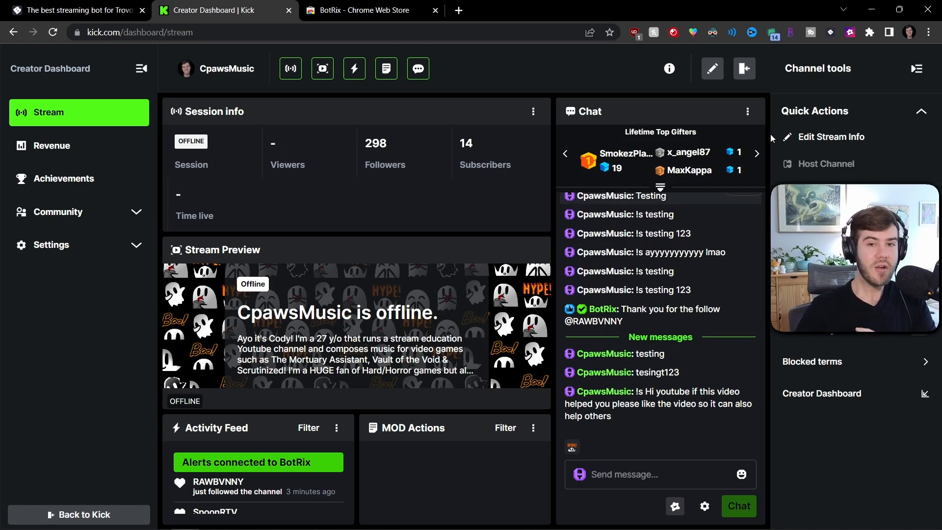
mouse_move(830, 34)
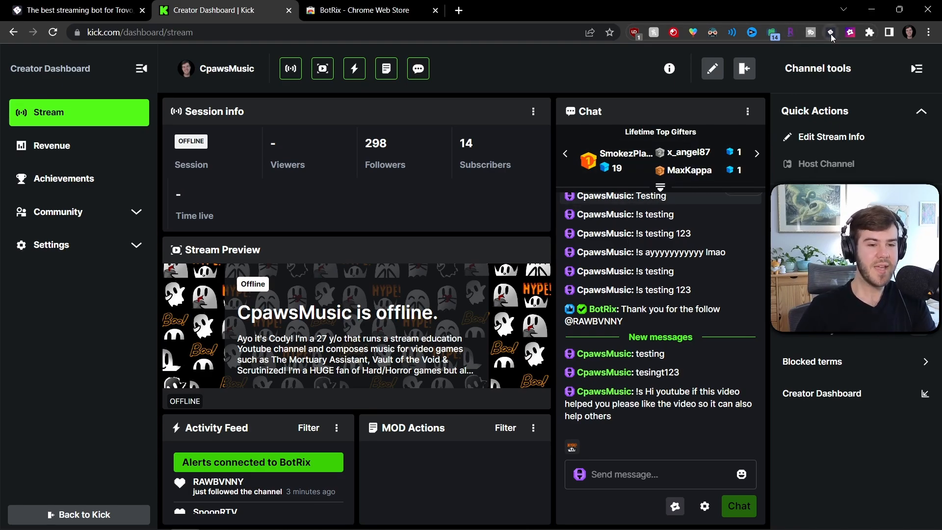
click(828, 32)
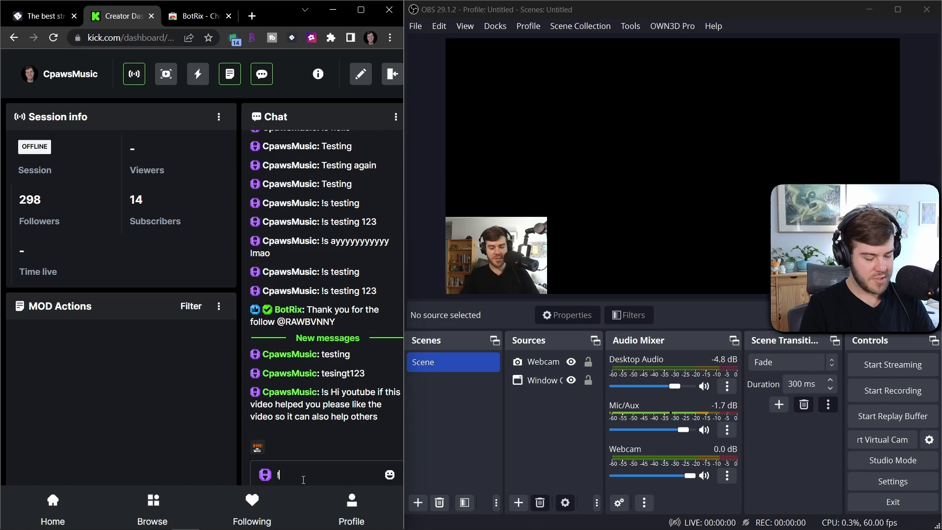
Step: Send '!s testing testing testing' in Kick chat beside OBS
key(Return)
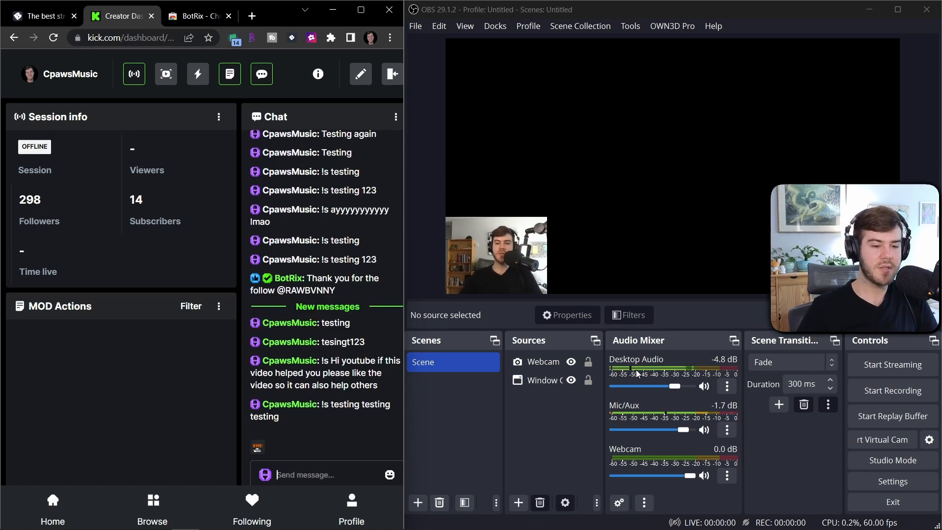
mouse_move(310, 137)
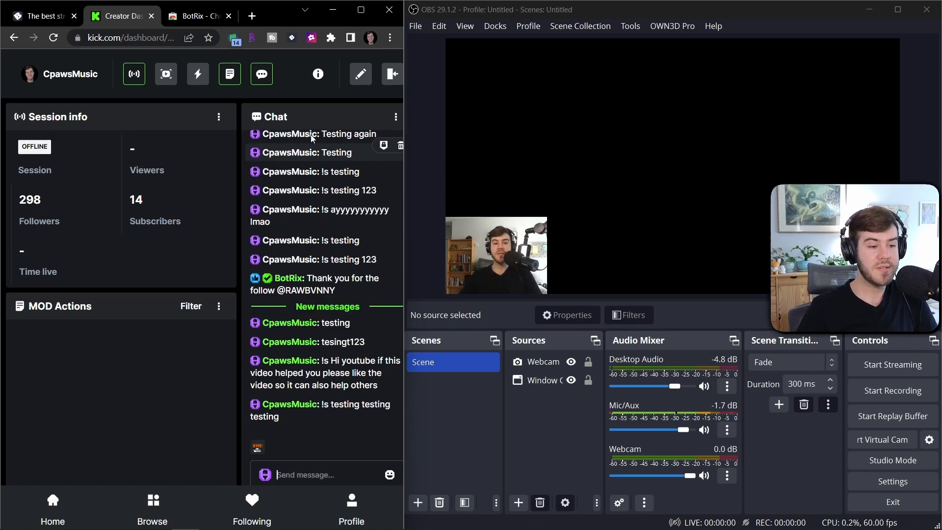